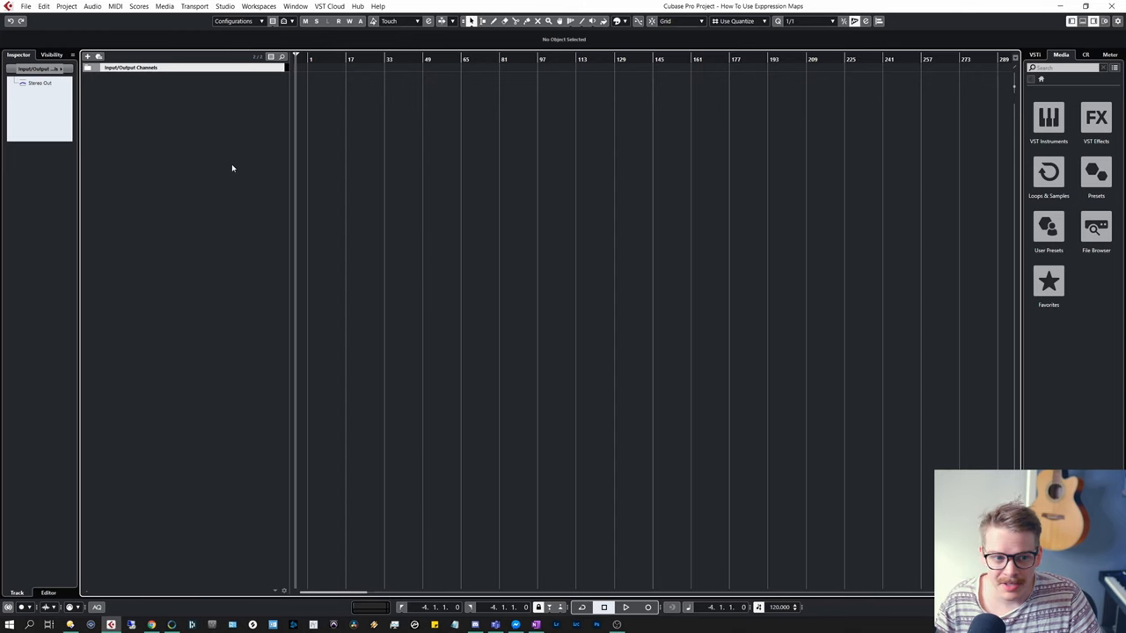
mouse_move(227, 151)
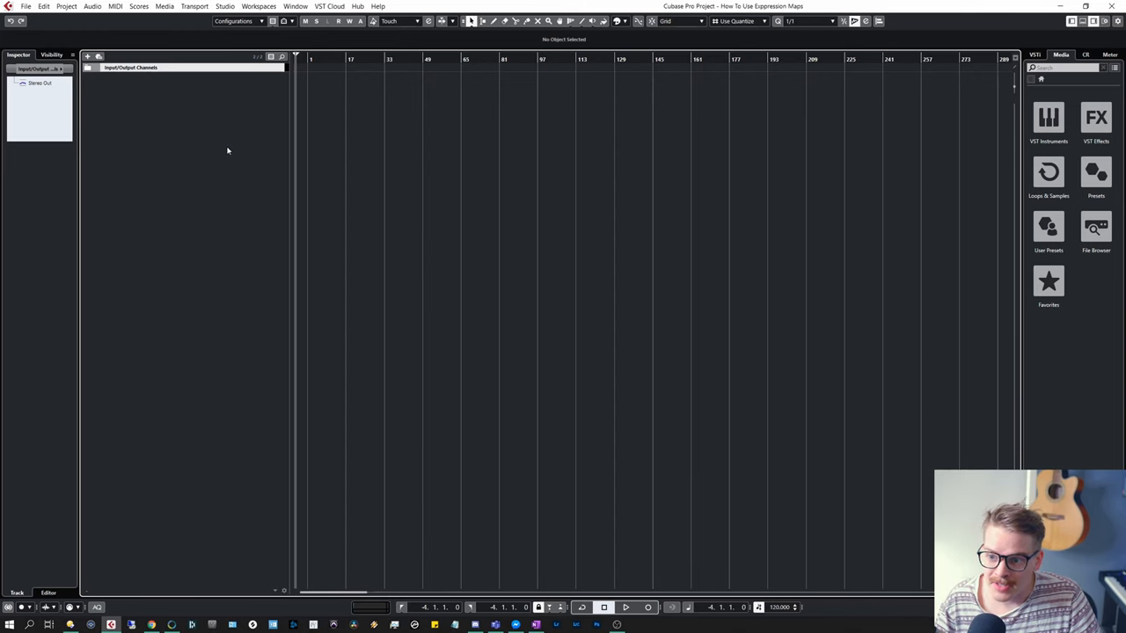
Add a Kontakt instrument track and load the Albion One strings patch from its library
right_click(226, 151)
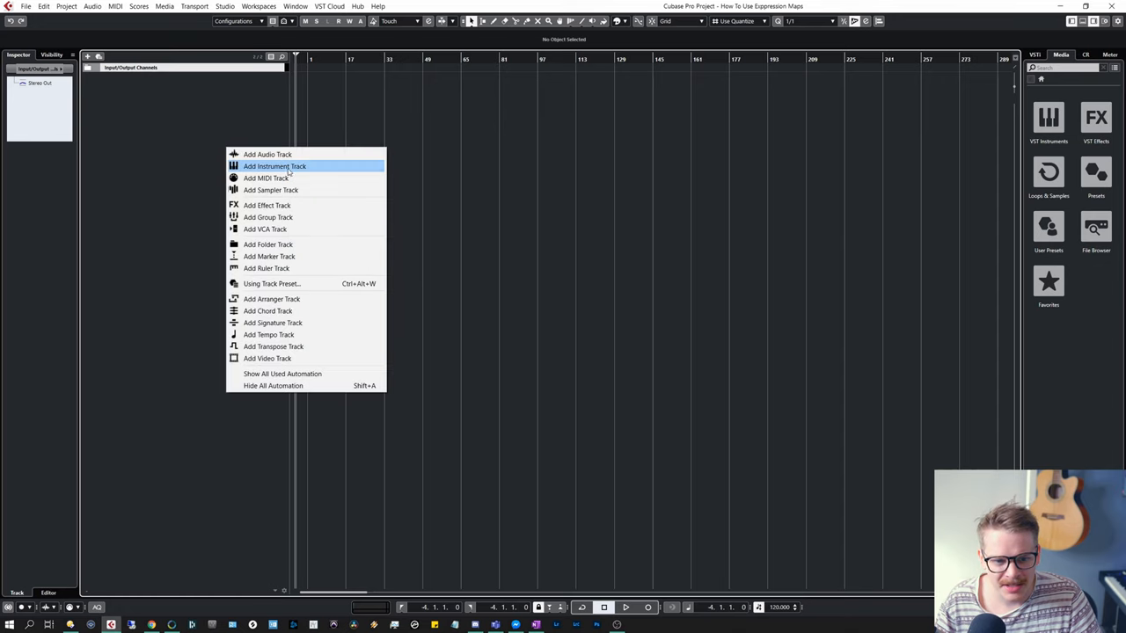
left_click(274, 165)
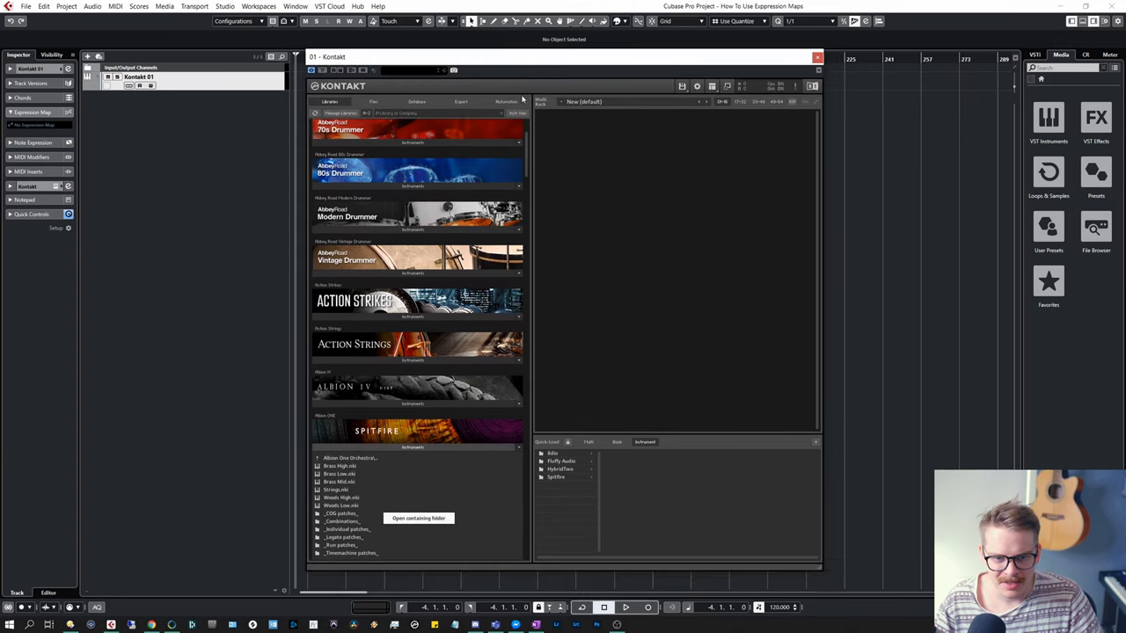
scroll("down", 3)
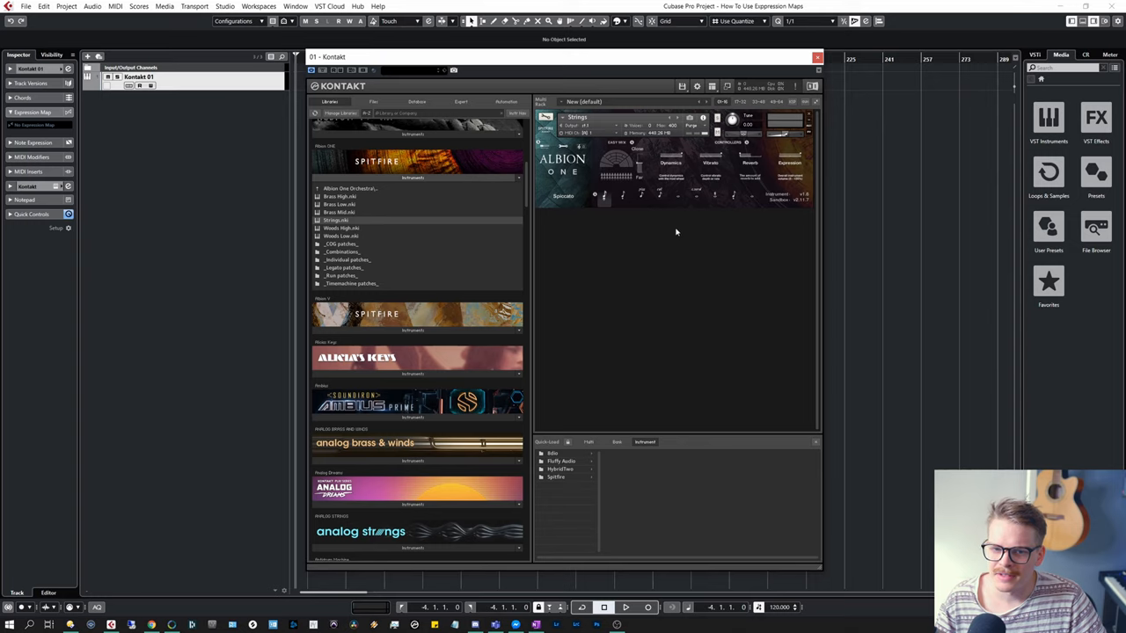
mouse_move(668, 260)
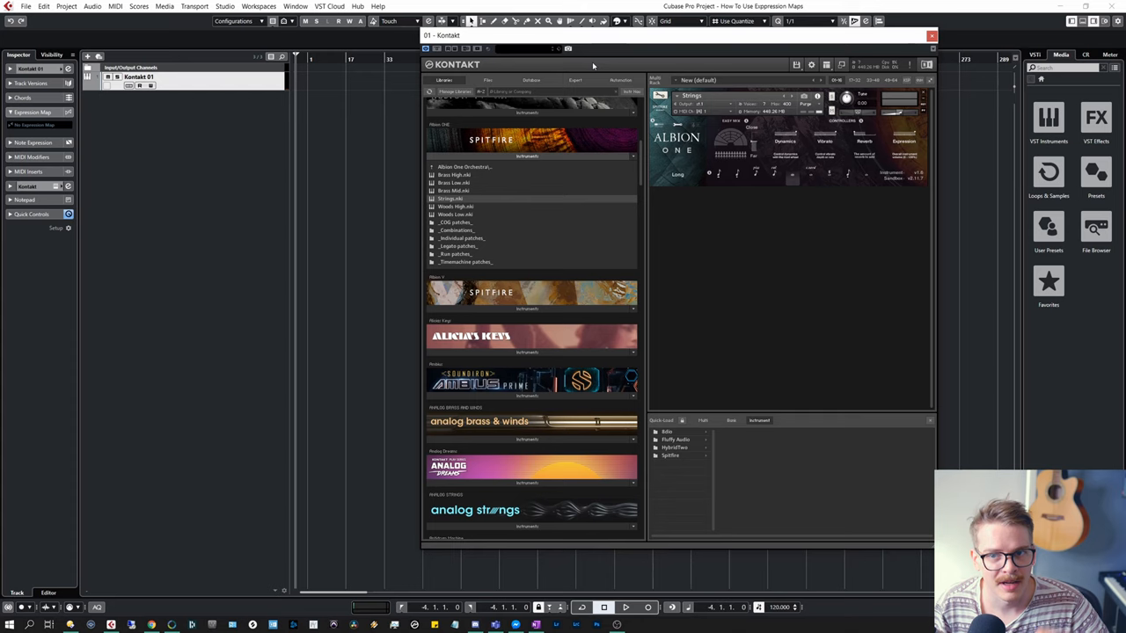
mouse_move(88, 127)
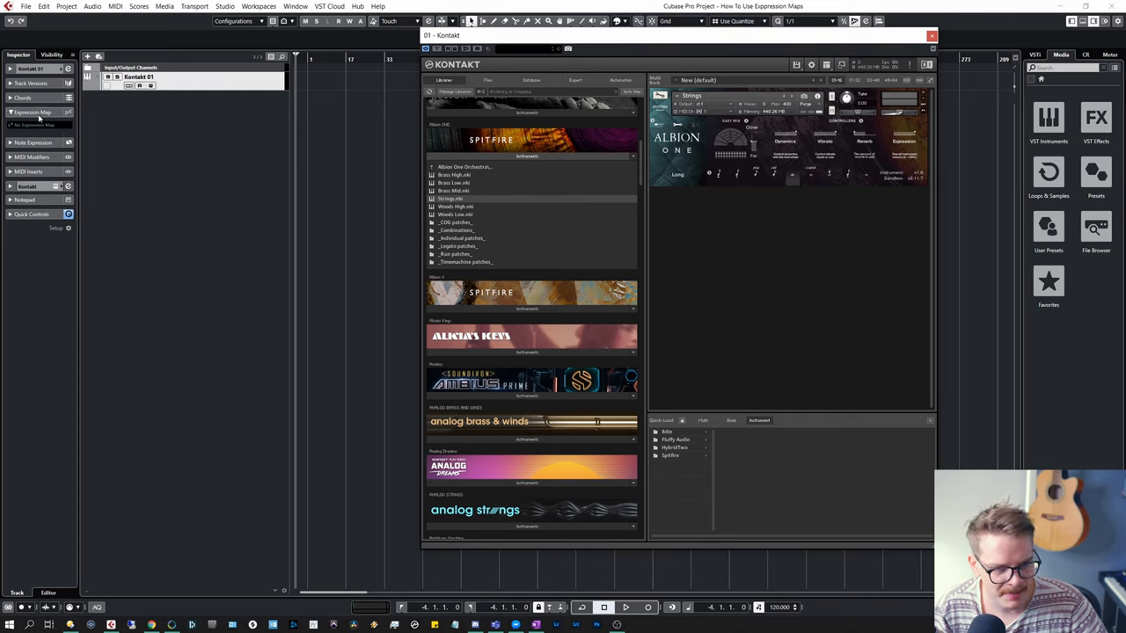
mouse_move(35, 130)
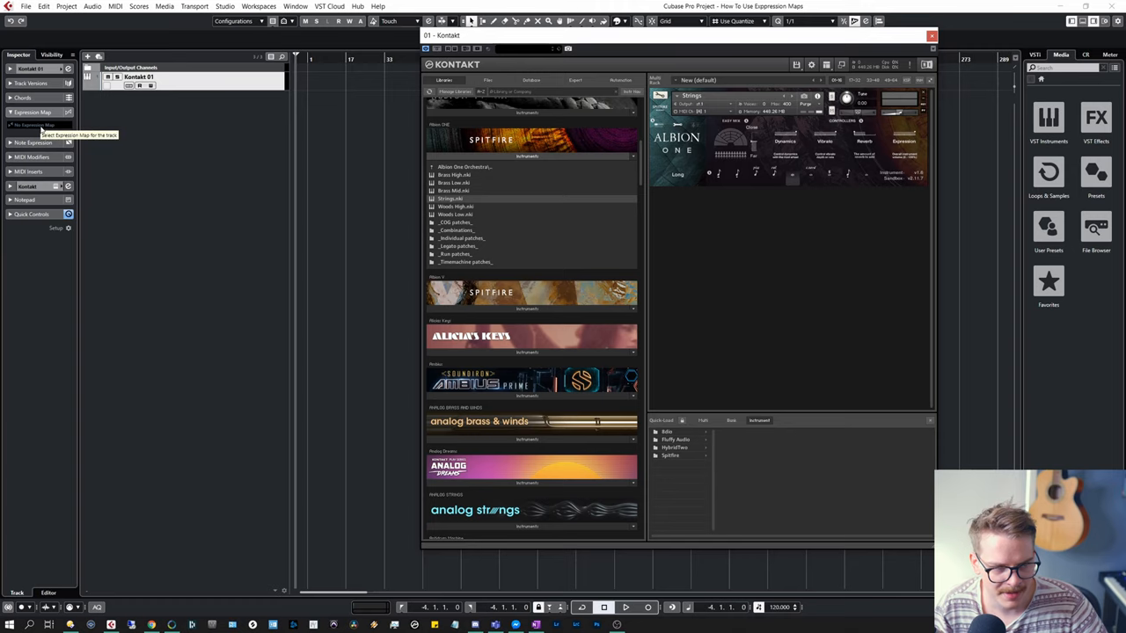
Reach Expression Map Setup from the Inspector and browse the saved expression map folders
left_click(35, 125)
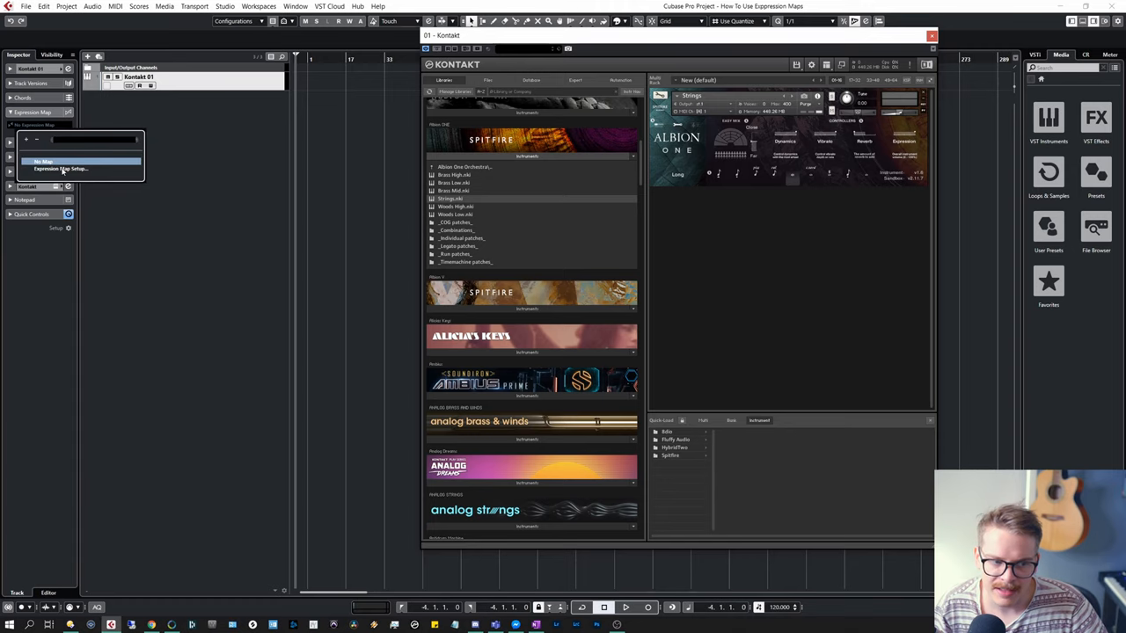
left_click(60, 169)
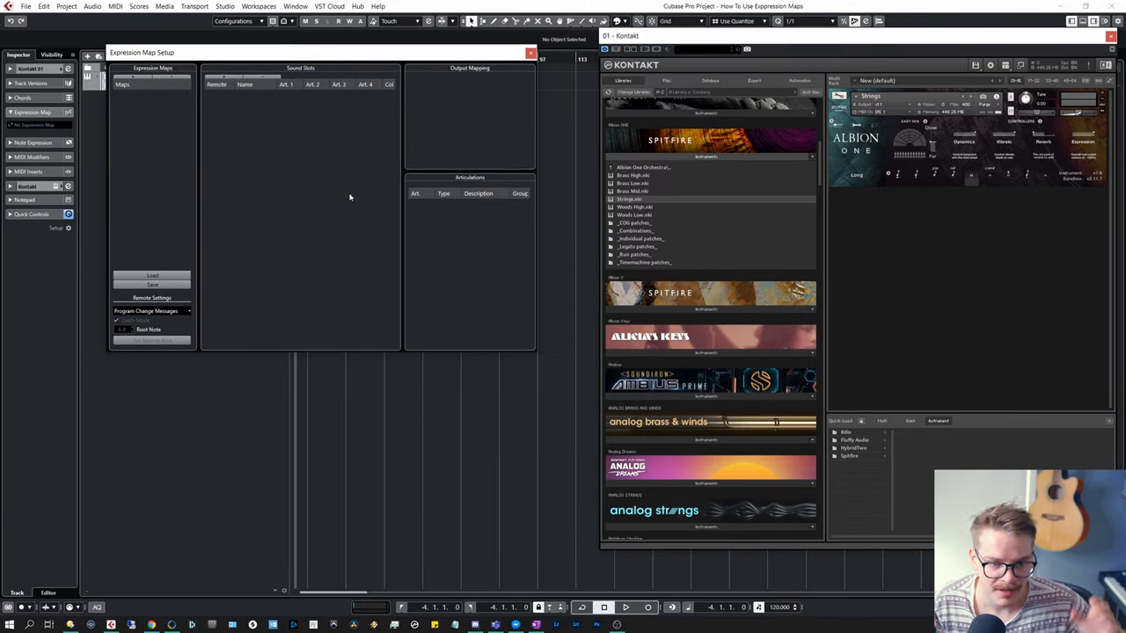
mouse_move(209, 140)
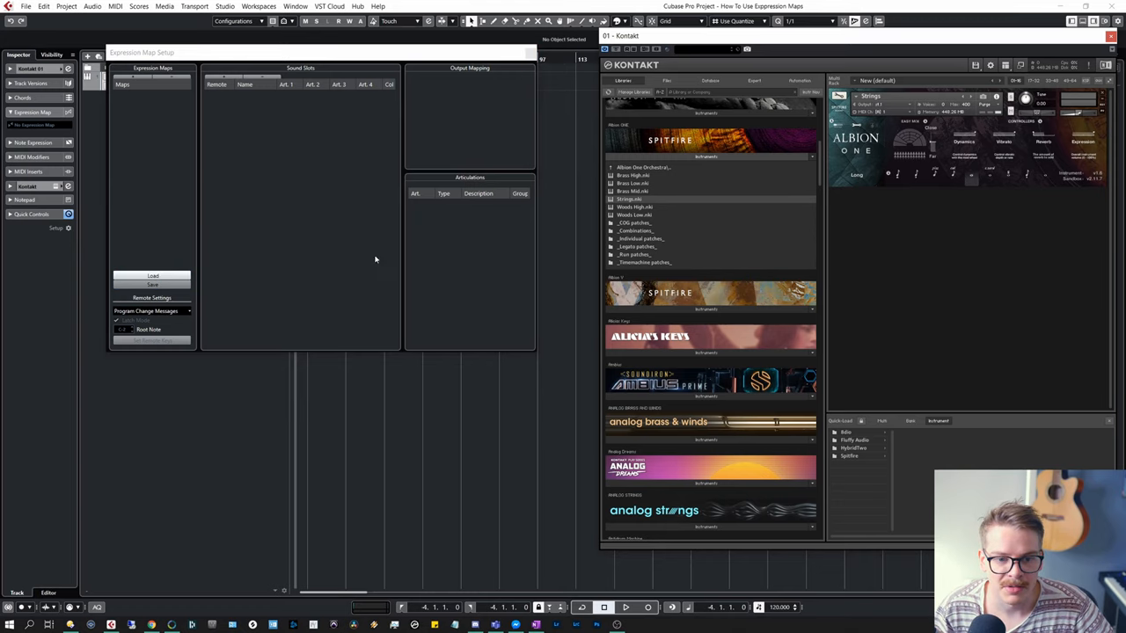
left_click(151, 276)
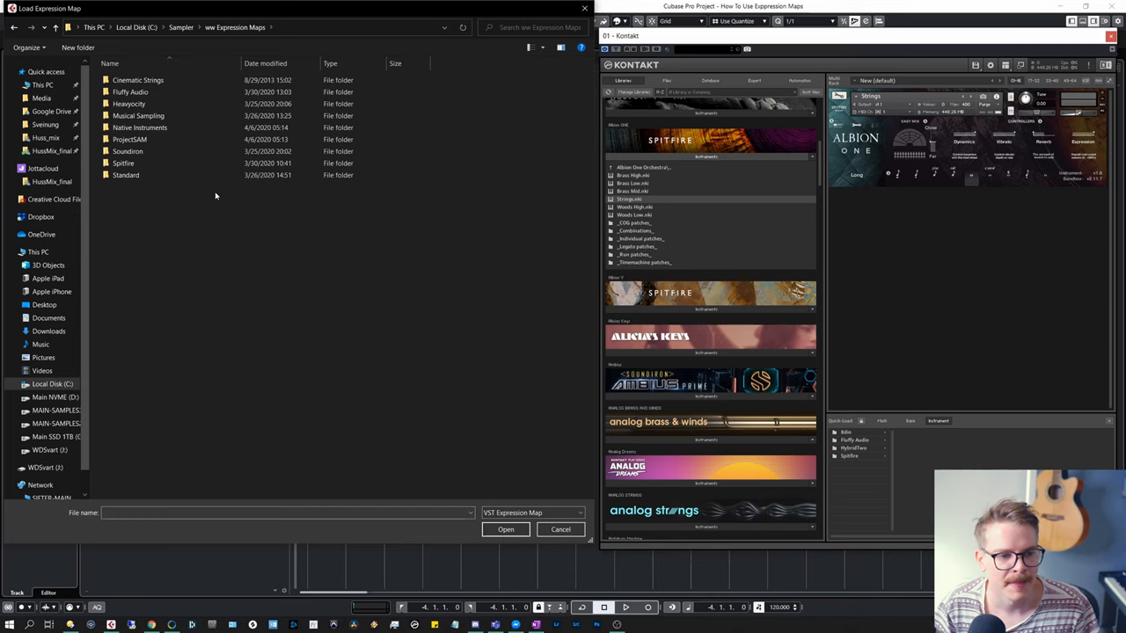
Cancel the Load dialog and create a new map with one empty sound slot
left_click(148, 79)
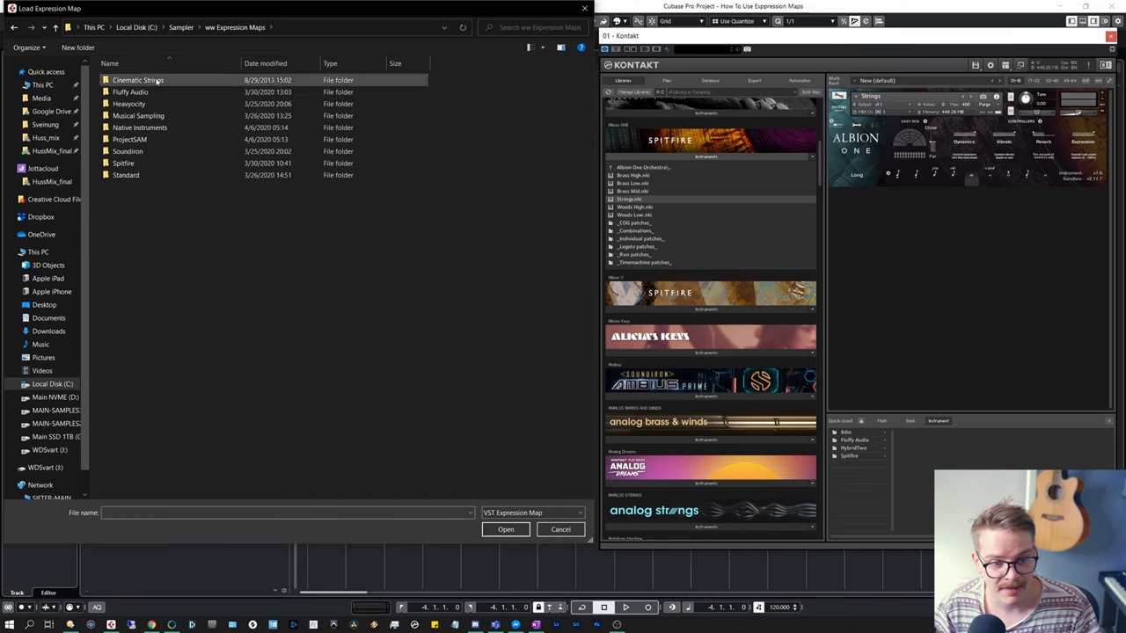
left_click(159, 216)
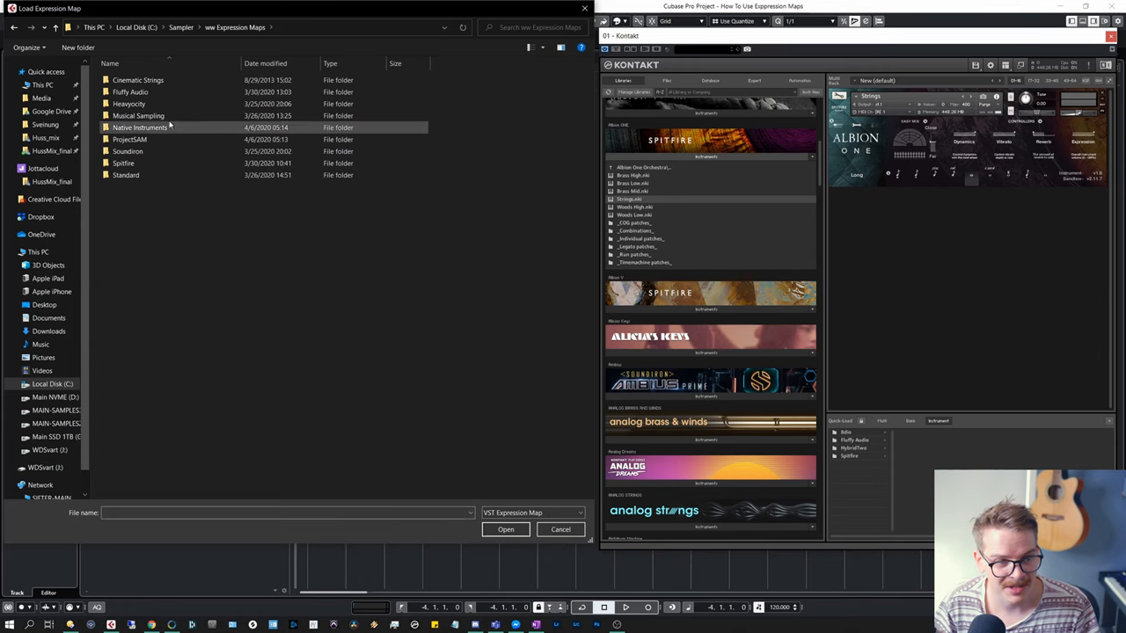
mouse_move(146, 81)
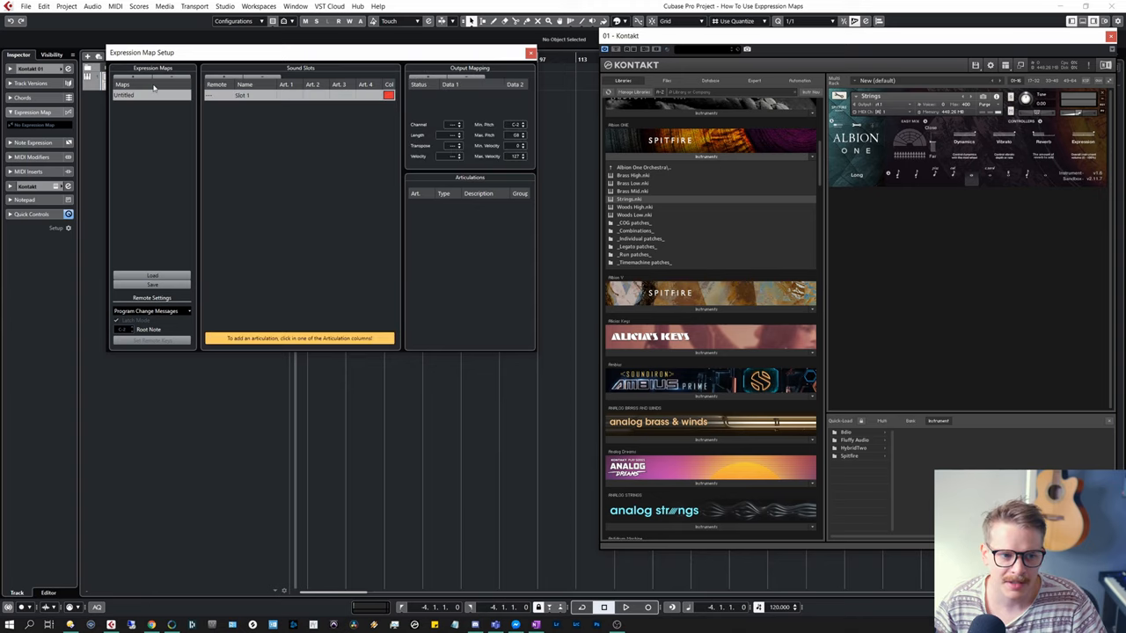
Rename the untitled map to 'Albion ONE Strings'
left_click(126, 95)
type("Albion ONE Strings")
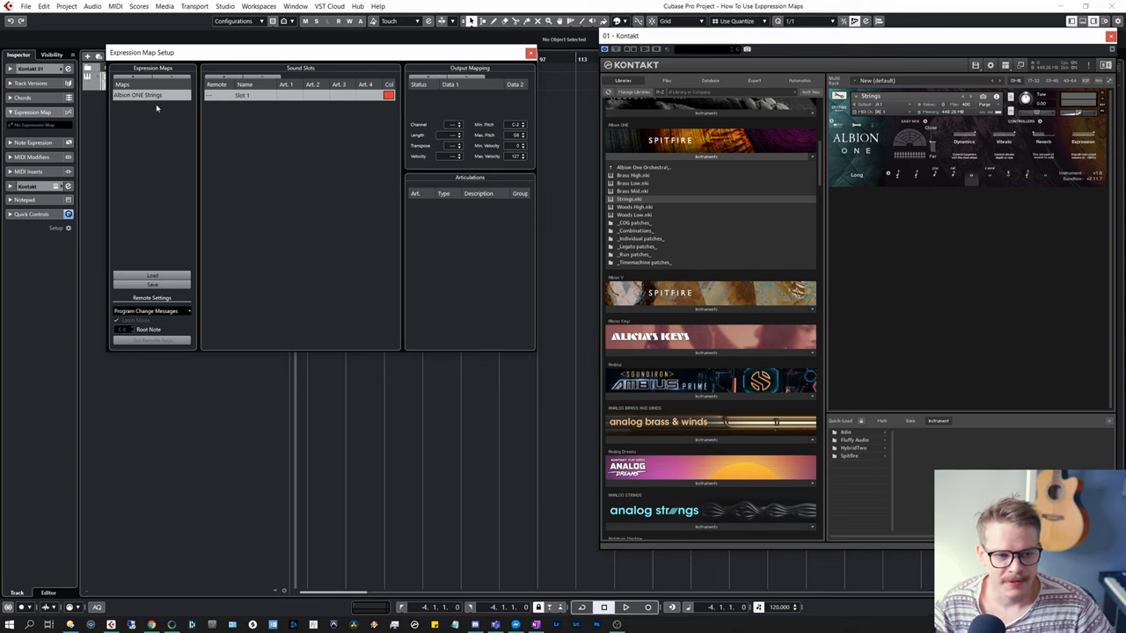
mouse_move(207, 300)
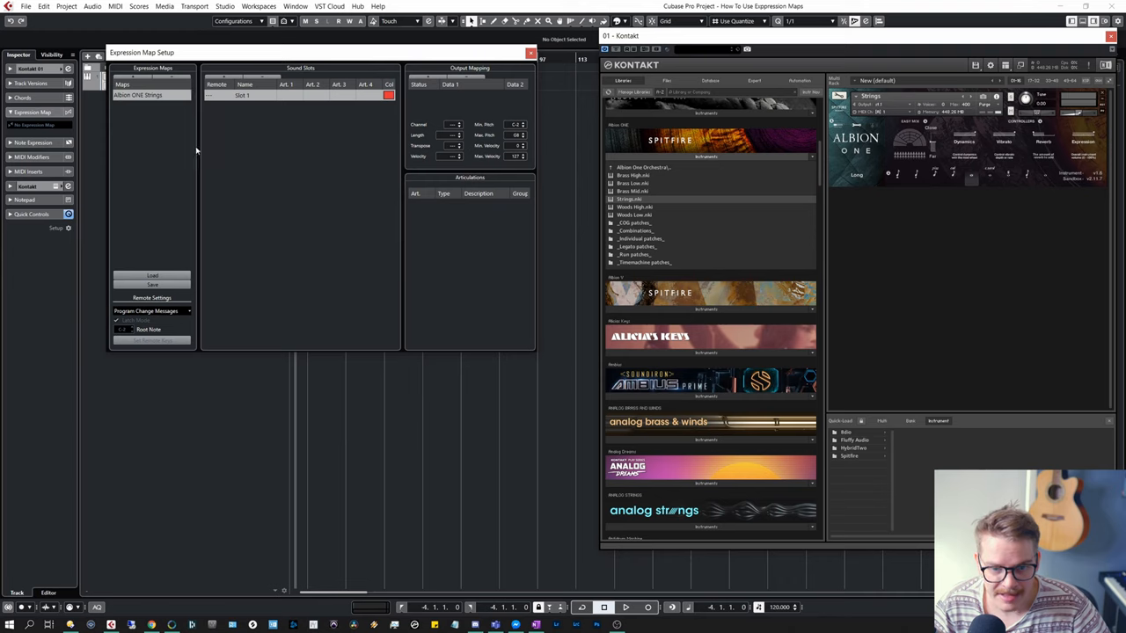
mouse_move(312, 313)
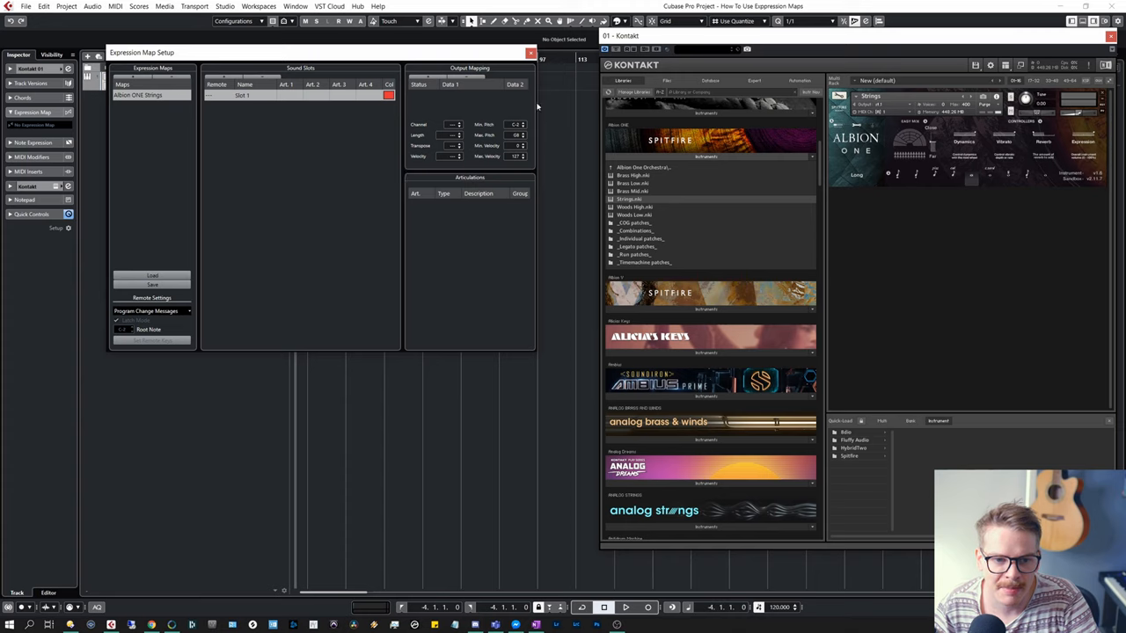
mouse_move(425, 351)
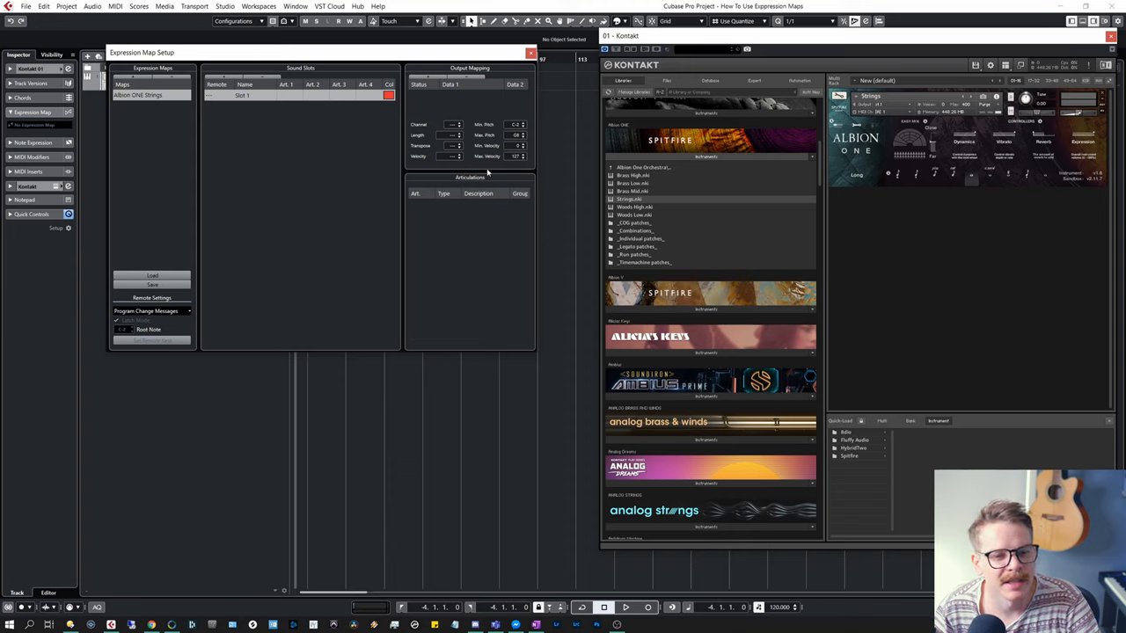
mouse_move(407, 281)
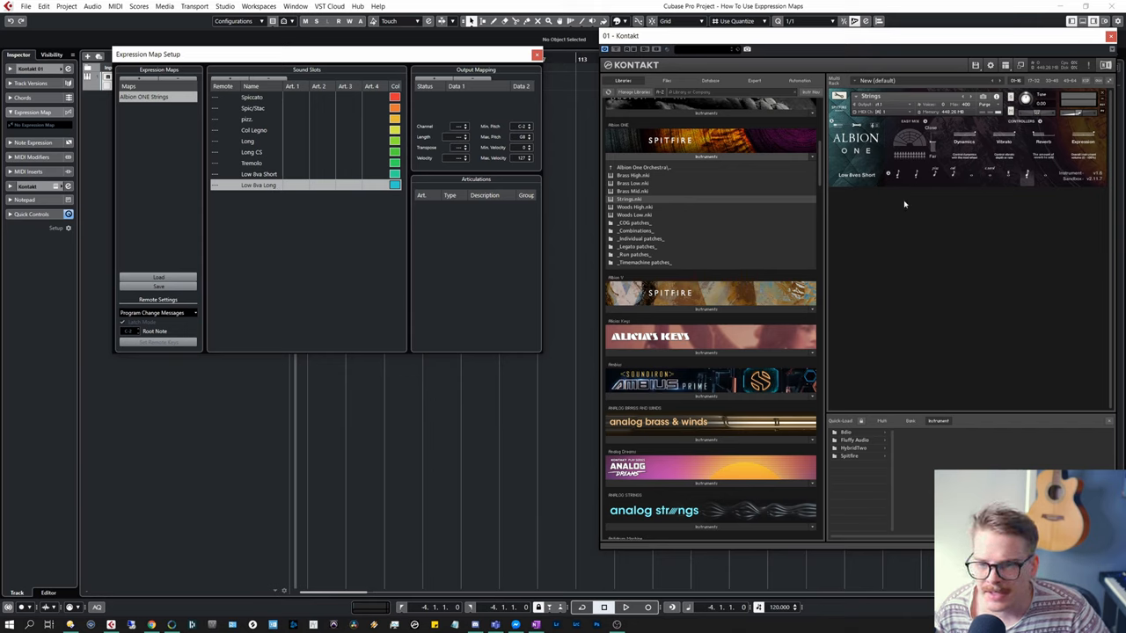
mouse_move(978, 204)
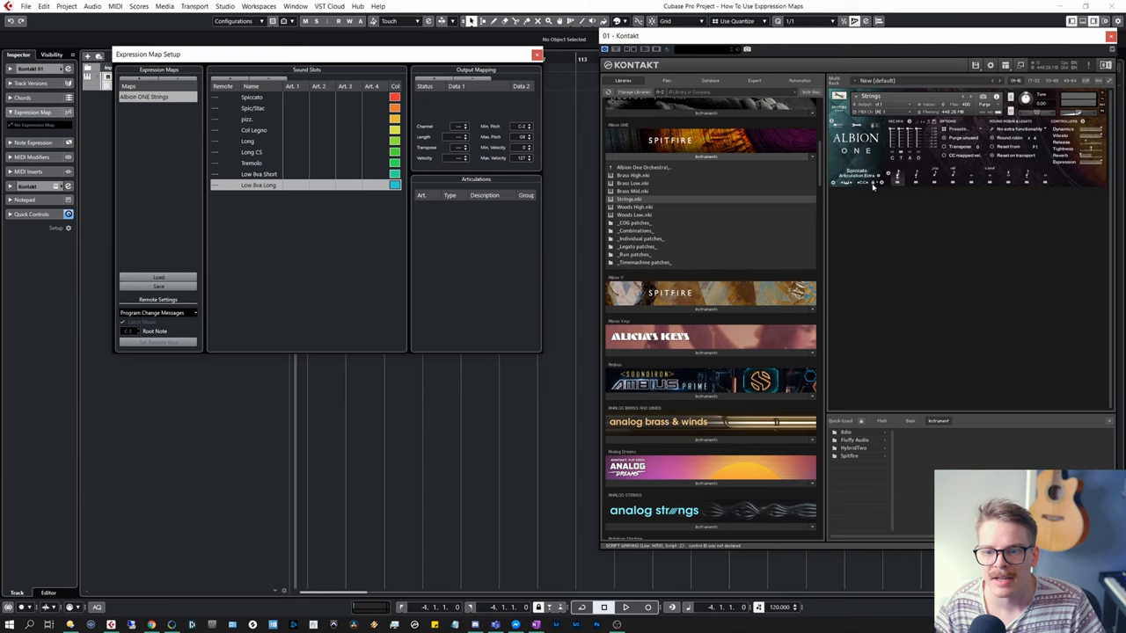
Check Kontakt's Albion articulations to name slots Spiccato, pizz, Col Legno, Long, Tremolo
left_click(879, 183)
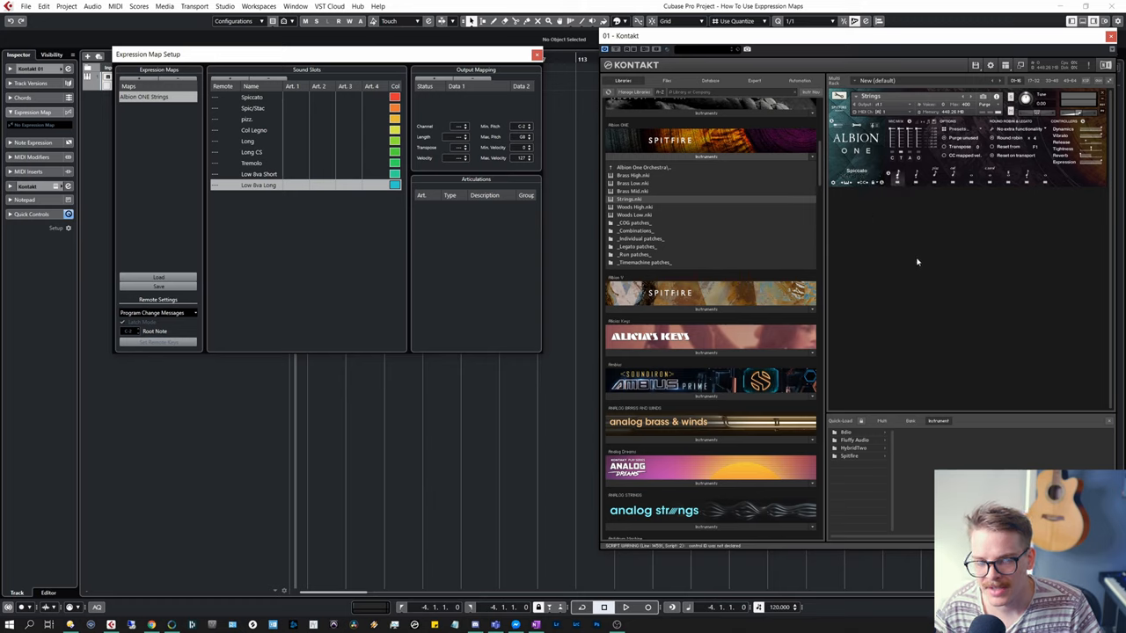
mouse_move(911, 299)
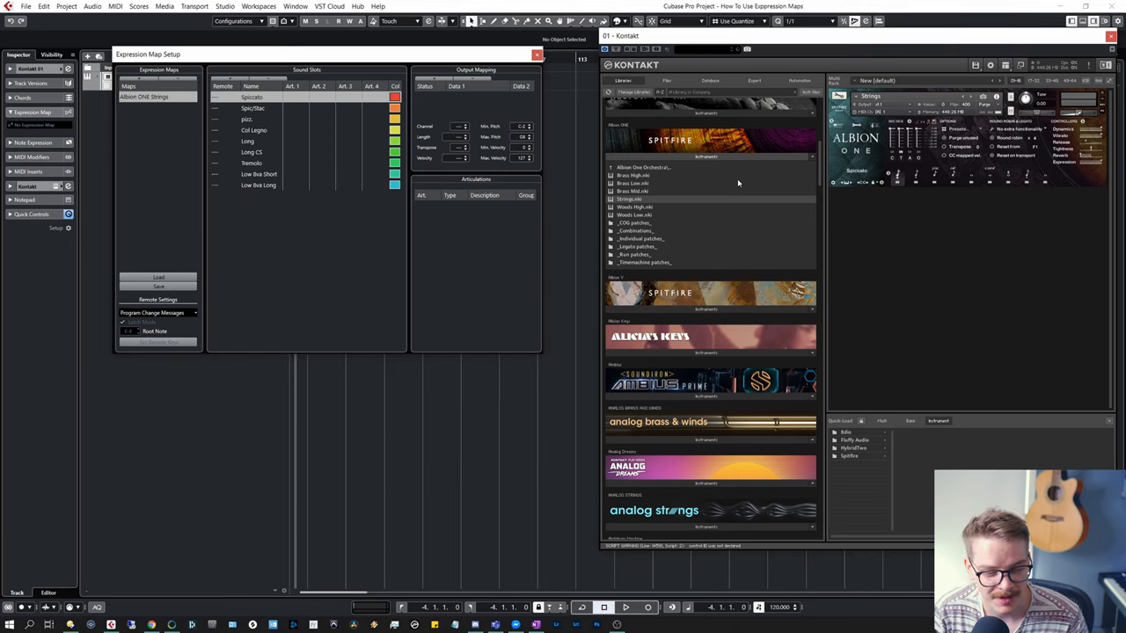
mouse_move(871, 184)
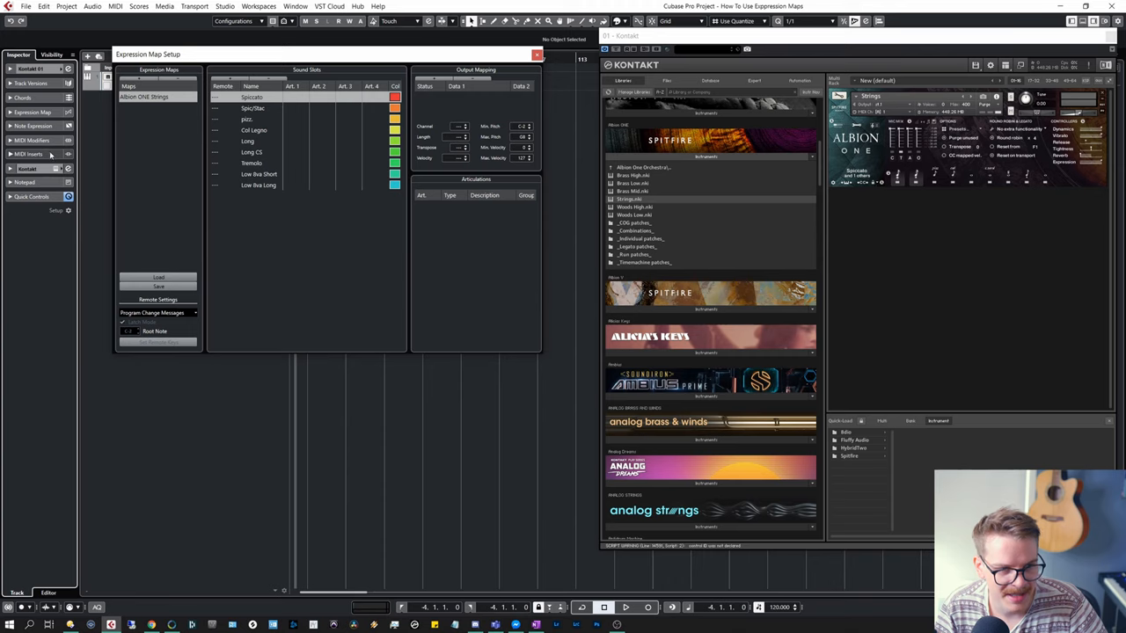
Add a MIDI monitor and set the Spiccato slot's output mapping to a Note On key switch
left_click(35, 163)
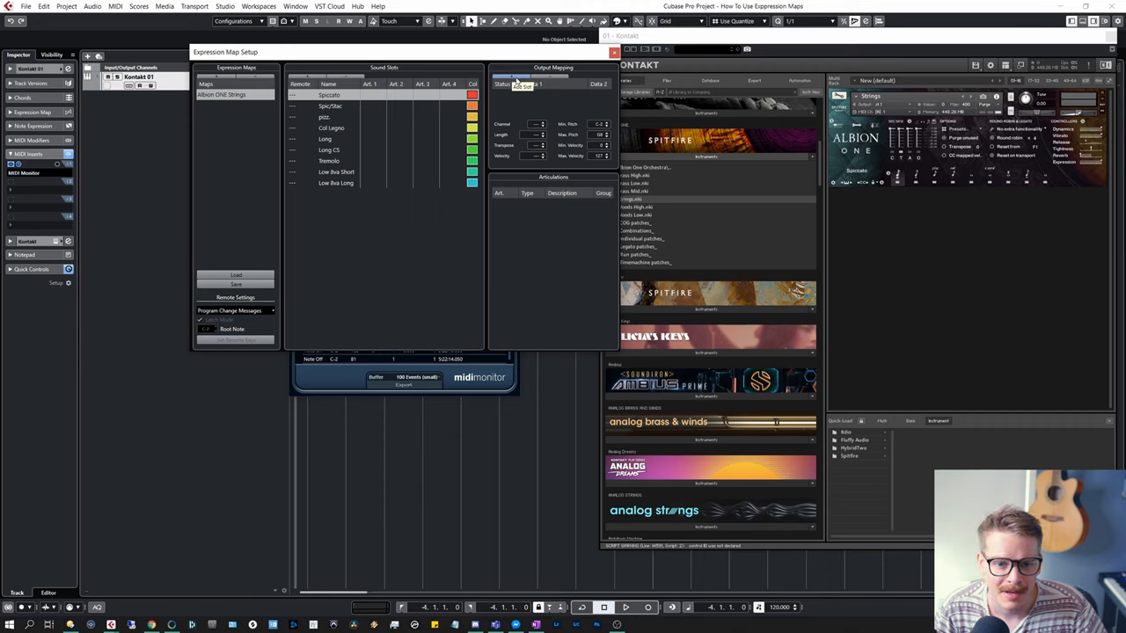
left_click(343, 95)
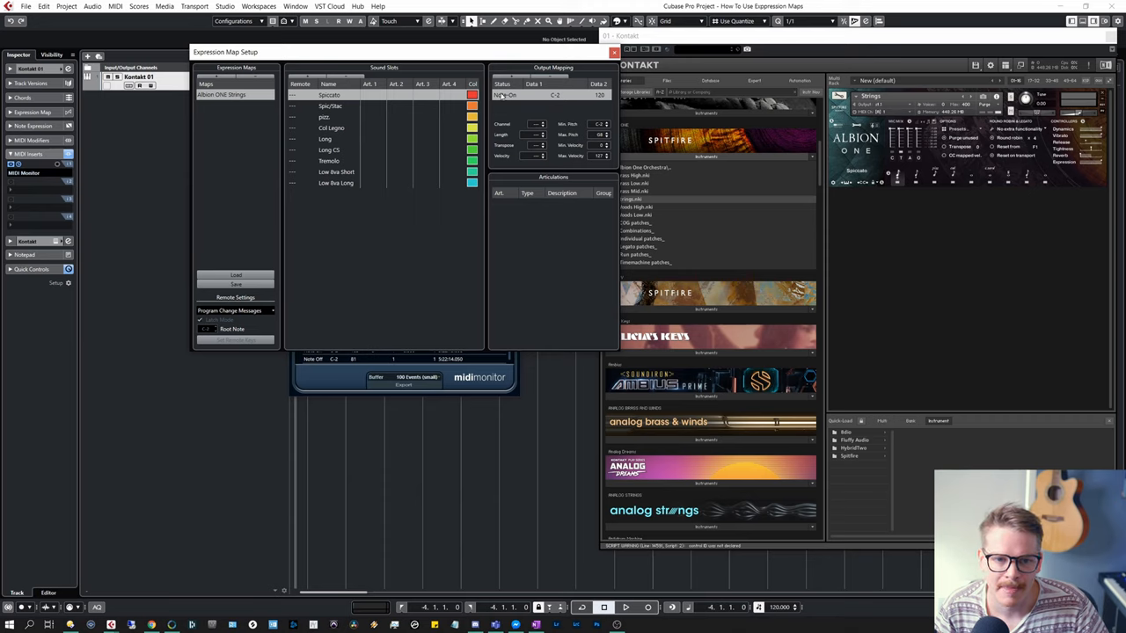
left_click(510, 95)
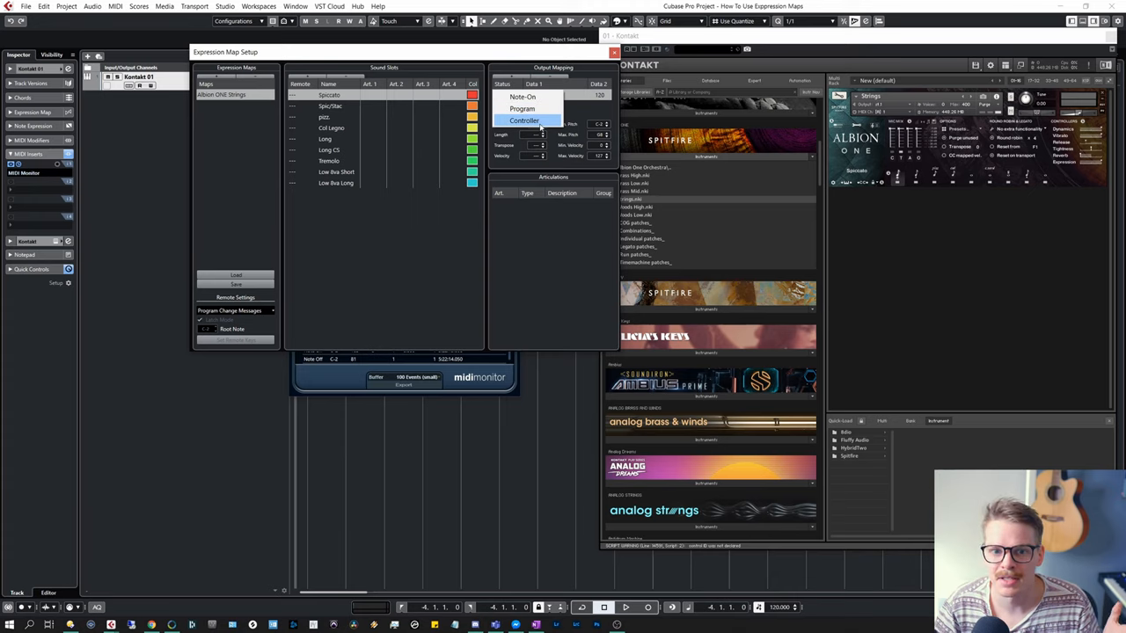
left_click(524, 95)
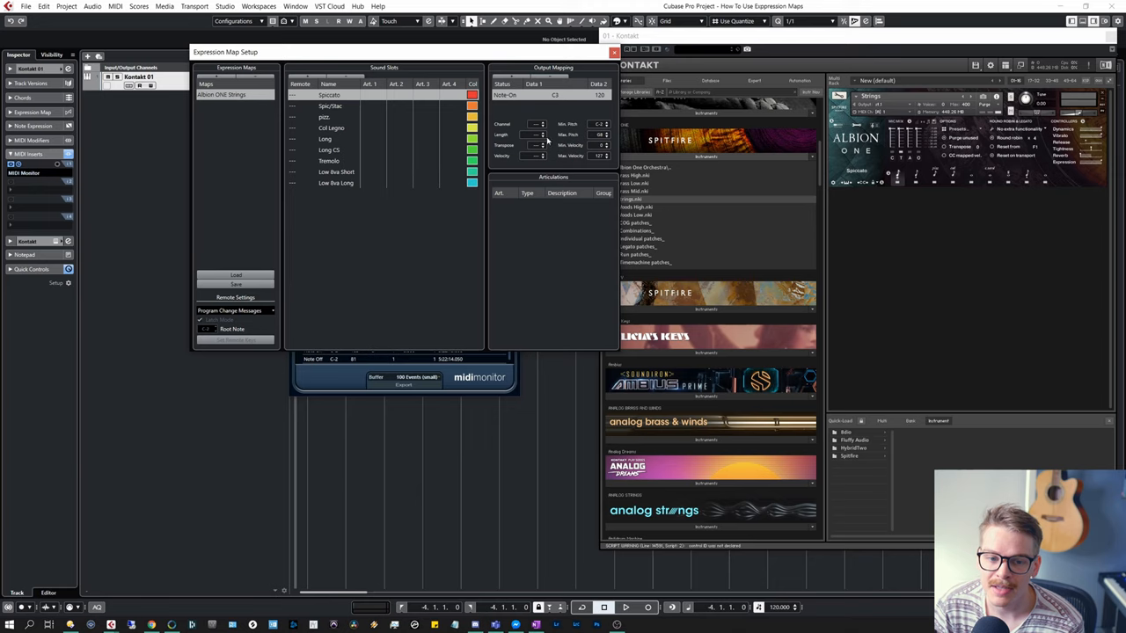
mouse_move(535, 144)
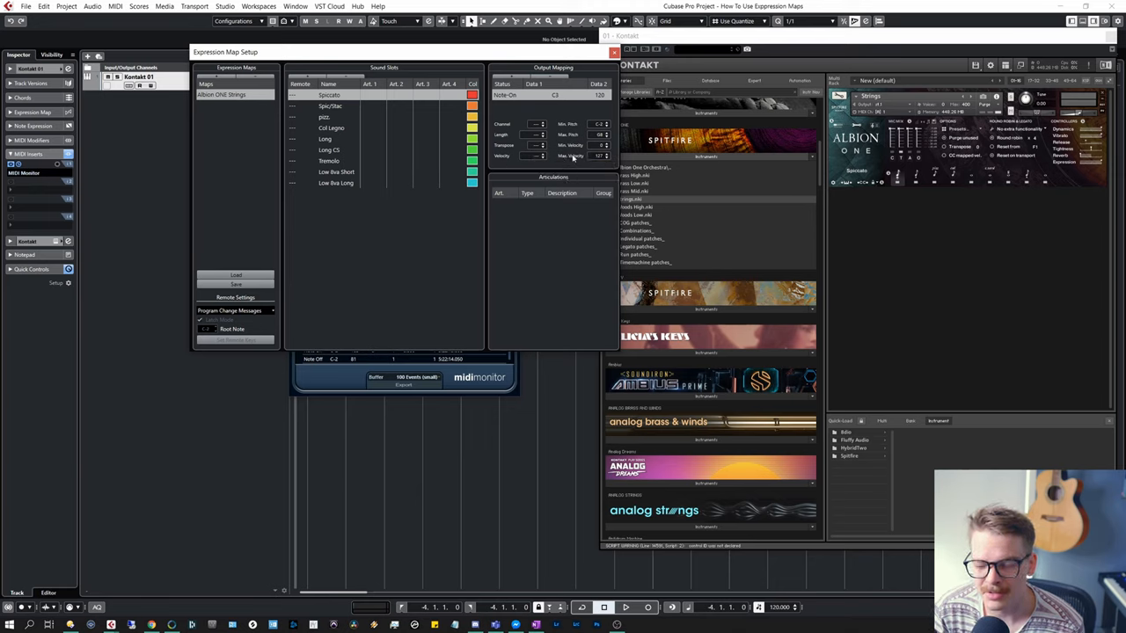
mouse_move(573, 155)
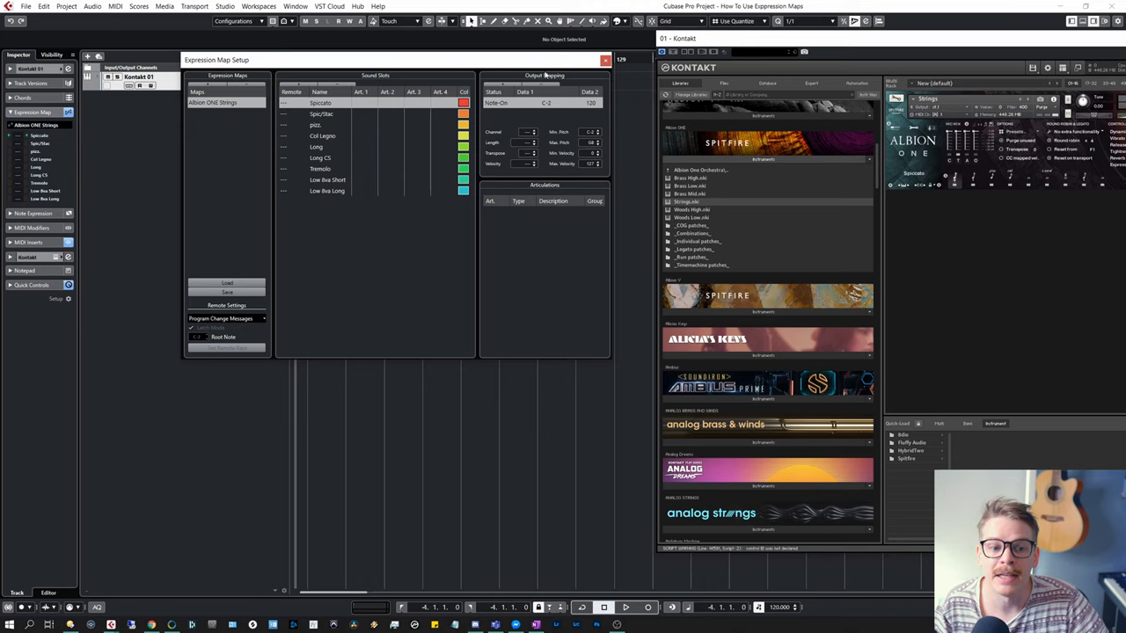
mouse_move(341, 148)
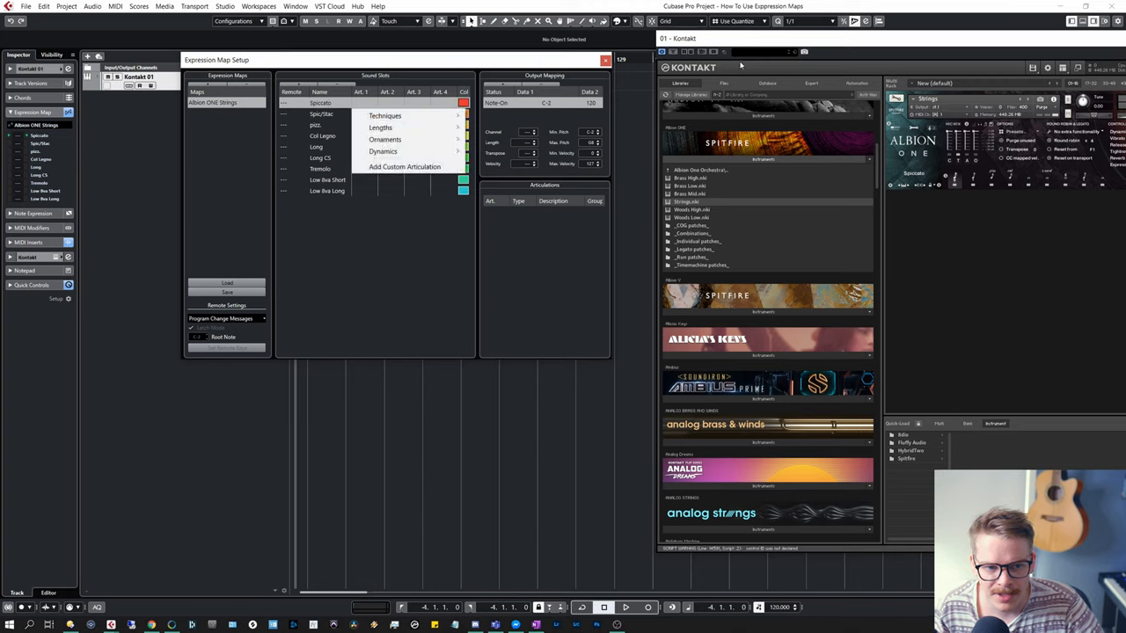
Assign each slot a Text-type articulation matching its name, continuing to the next slot
left_click(385, 117)
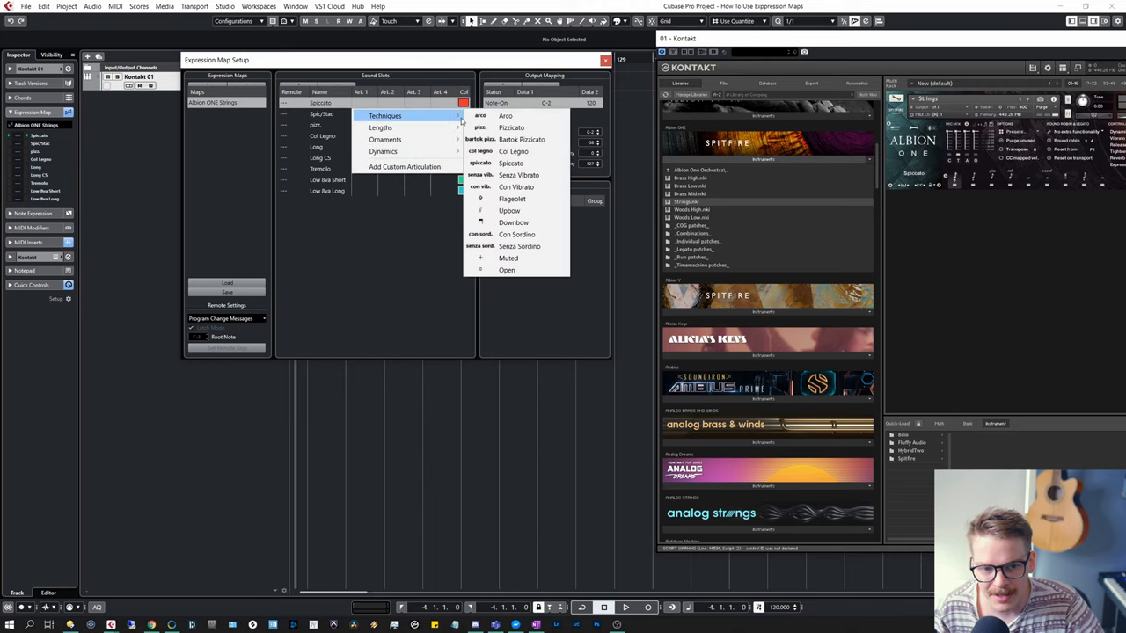
mouse_move(380, 126)
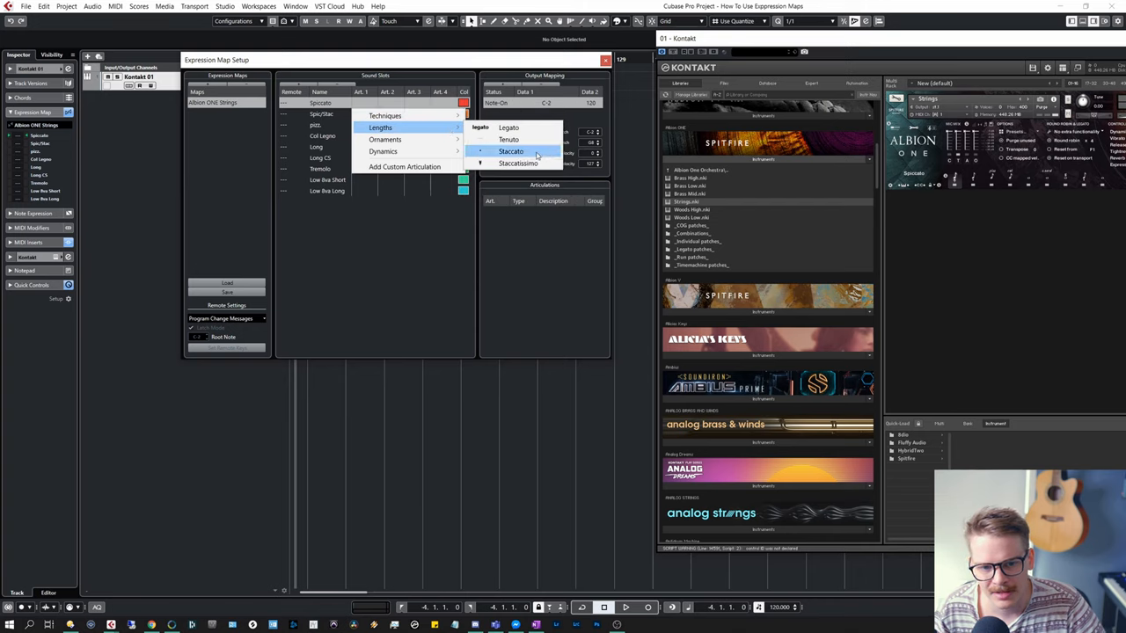
mouse_move(542, 151)
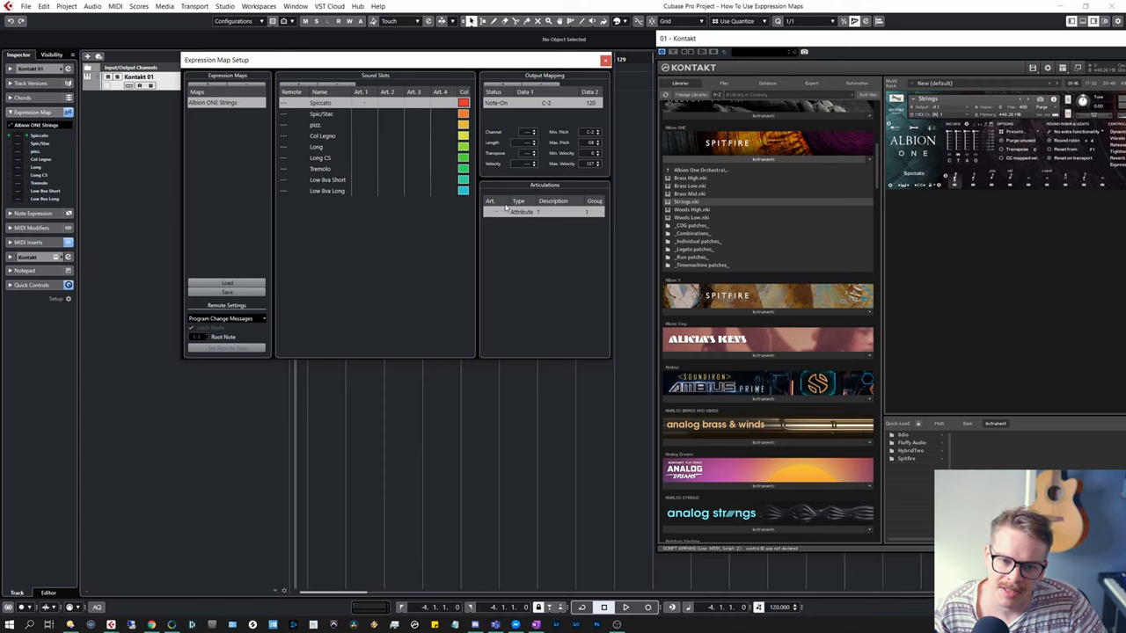
left_click(519, 211)
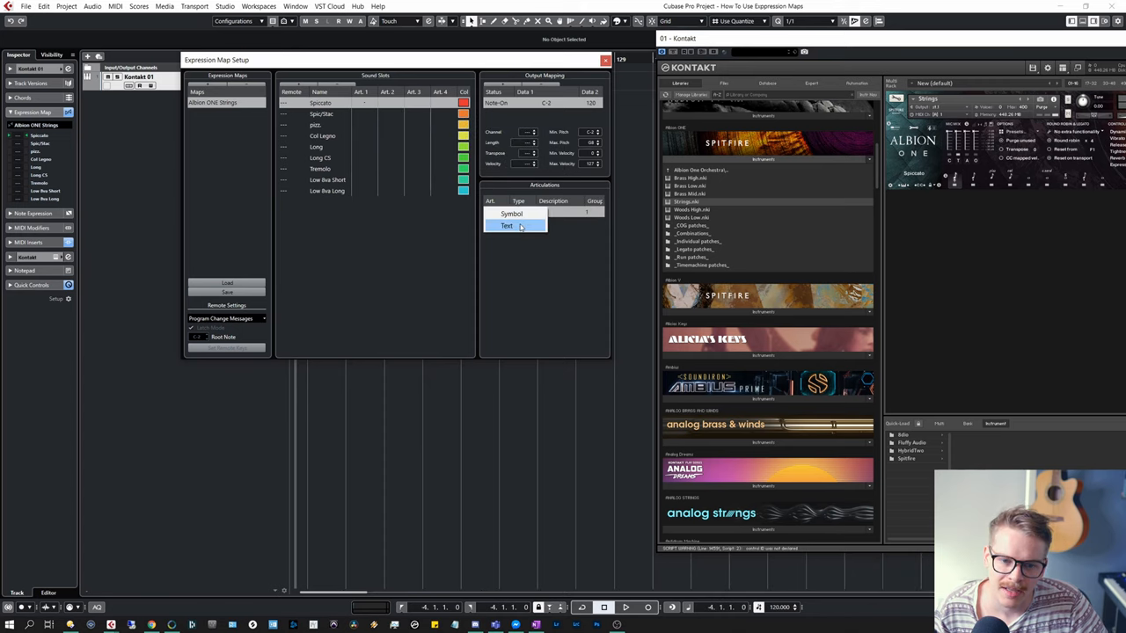
left_click(506, 226)
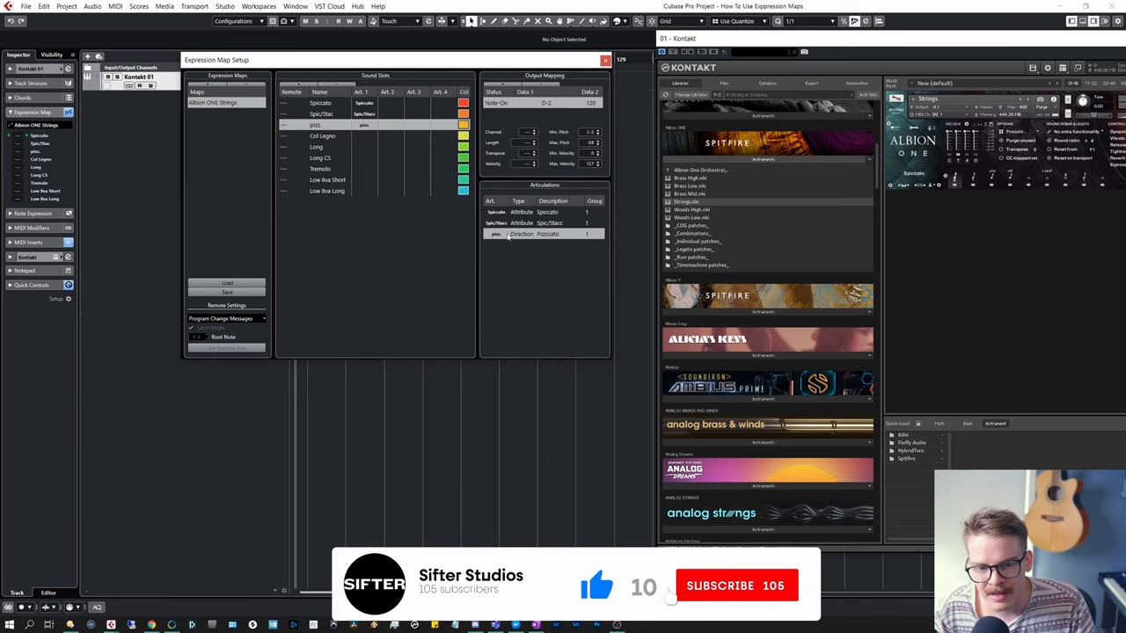
left_click(732, 586)
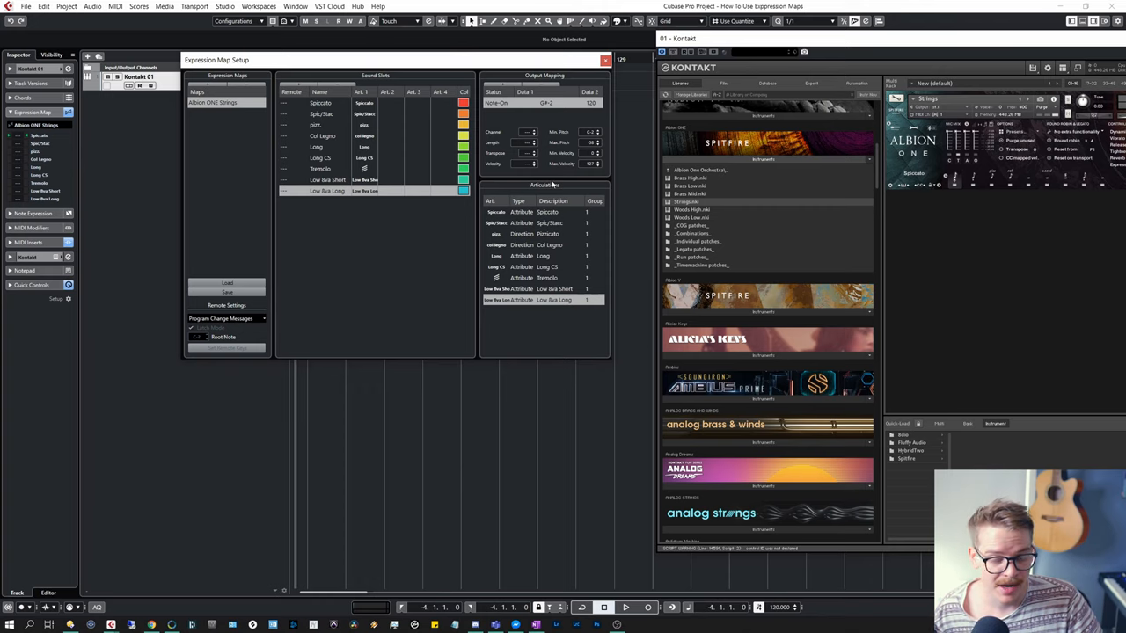
Assign the Albion ONE Strings map to the track and choose Low Box Short for a note
left_click(605, 60)
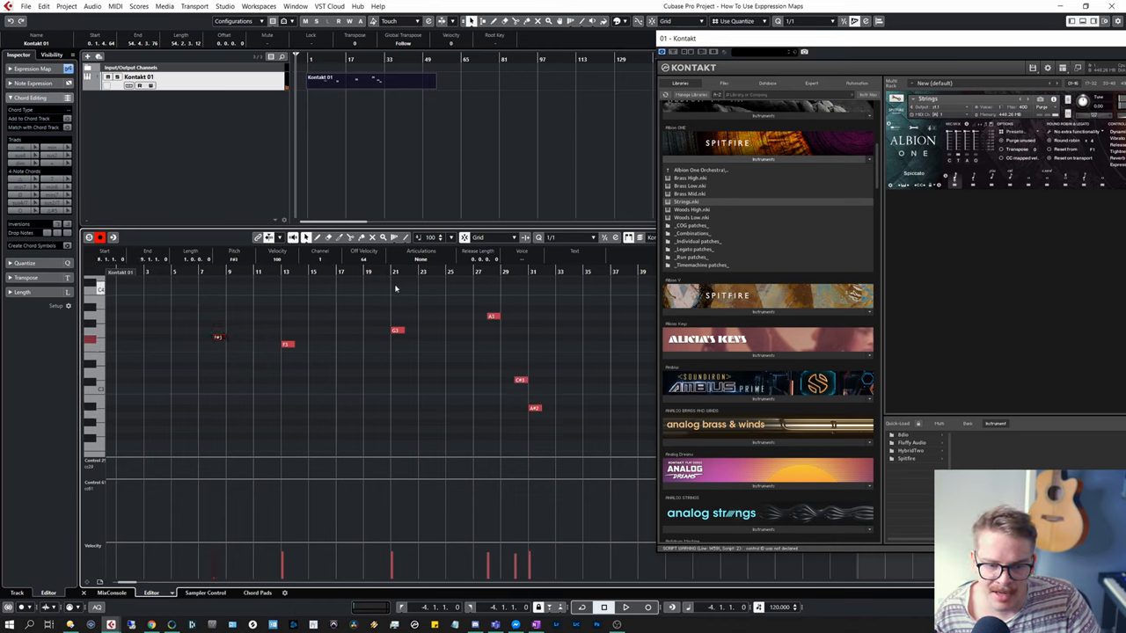
left_click(420, 260)
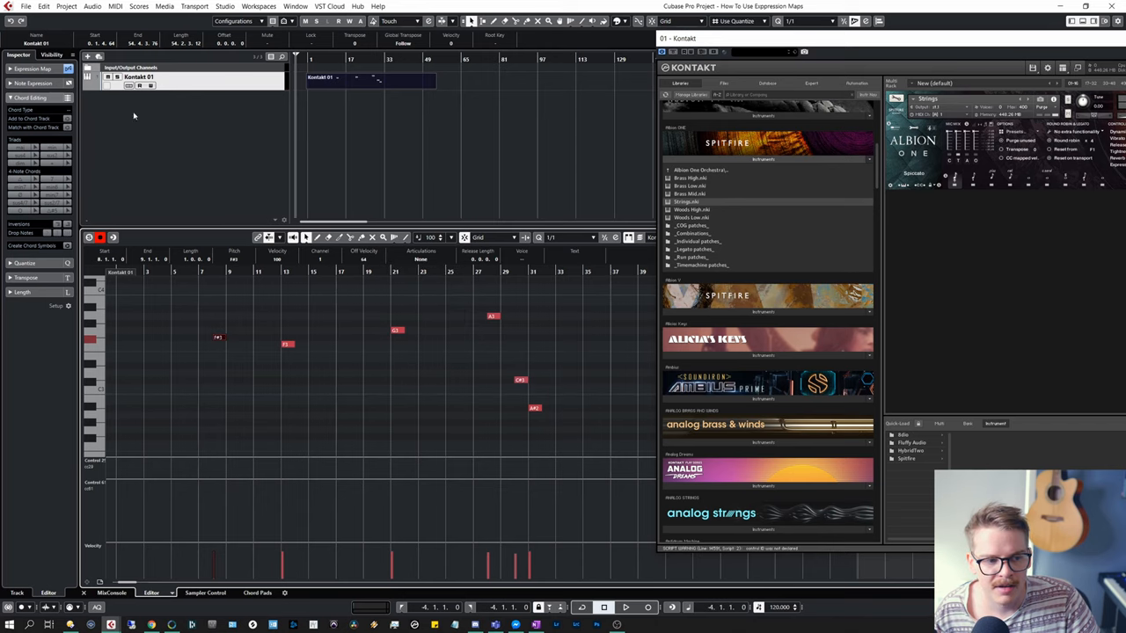
left_click(27, 68)
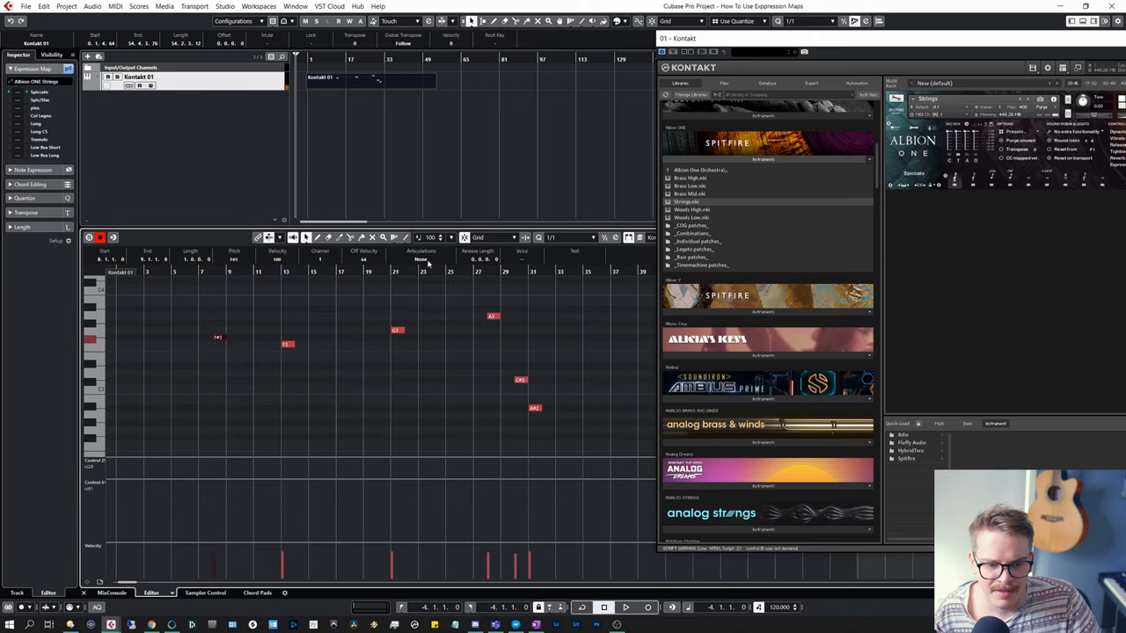
left_click(421, 260)
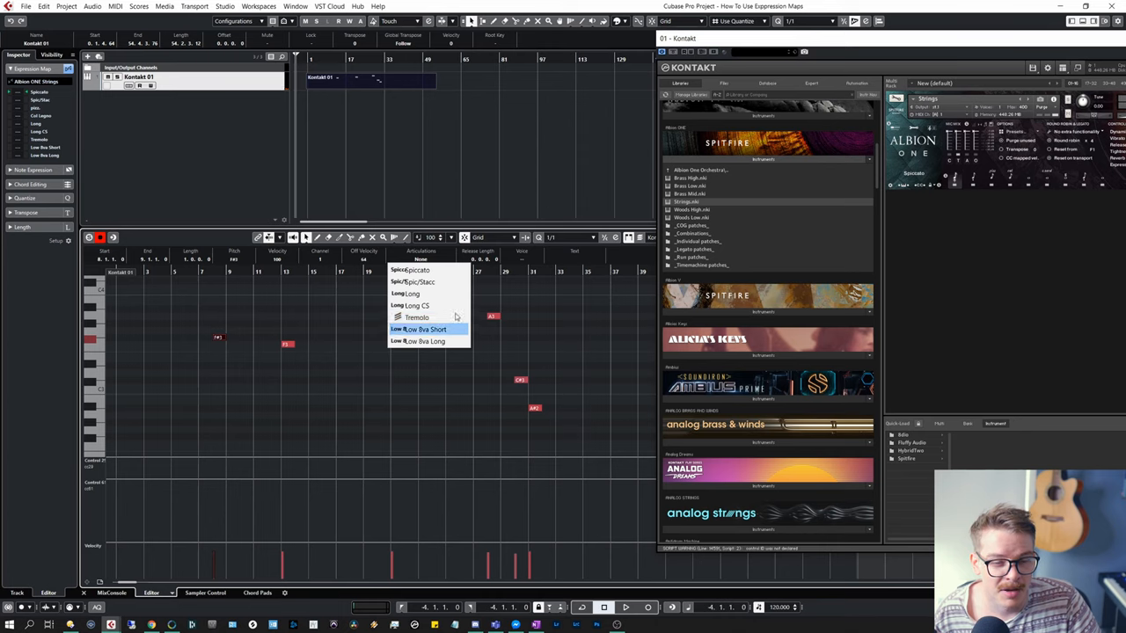
left_click(425, 329)
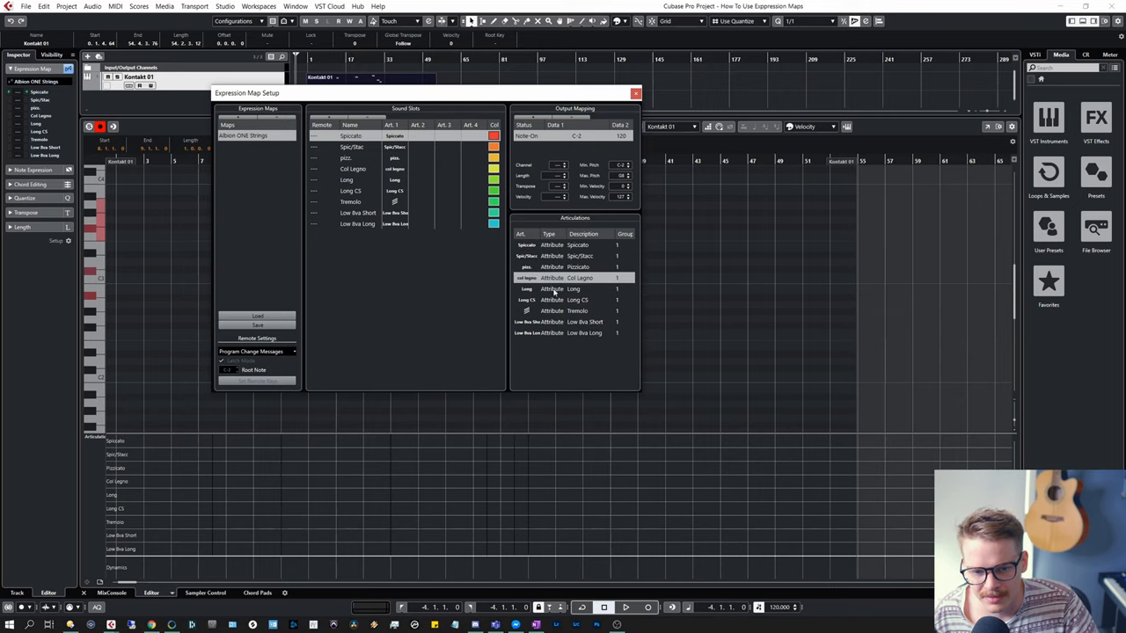
left_click(633, 93)
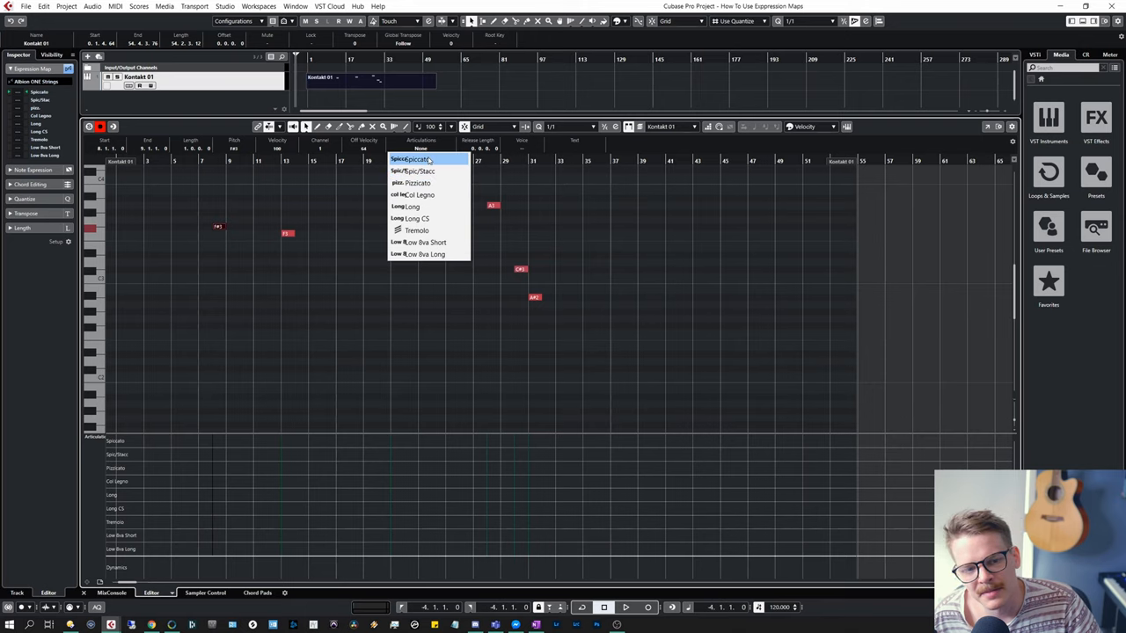
mouse_move(426, 254)
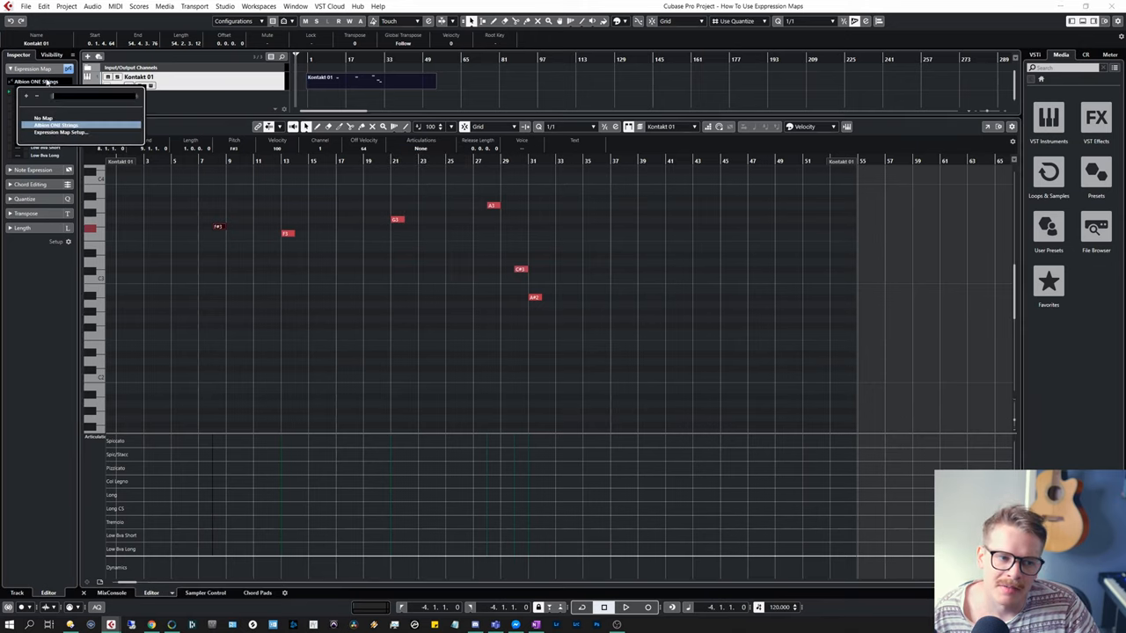
Reselect the Albion ONE Strings map so notes can take individual articulations
left_click(64, 132)
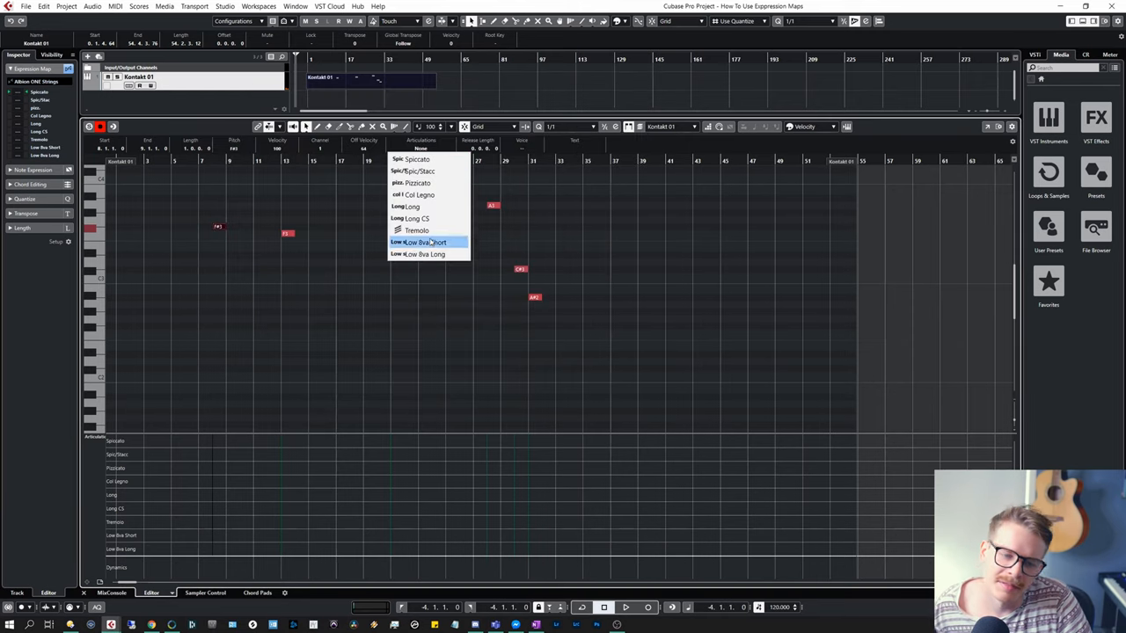
mouse_move(426, 193)
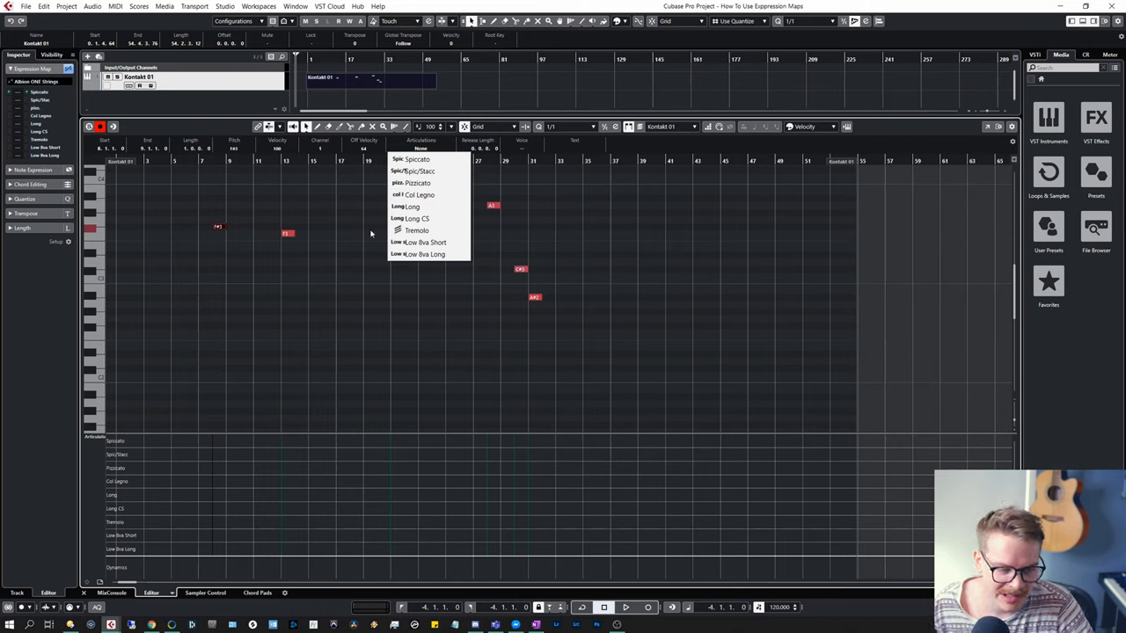
mouse_move(301, 257)
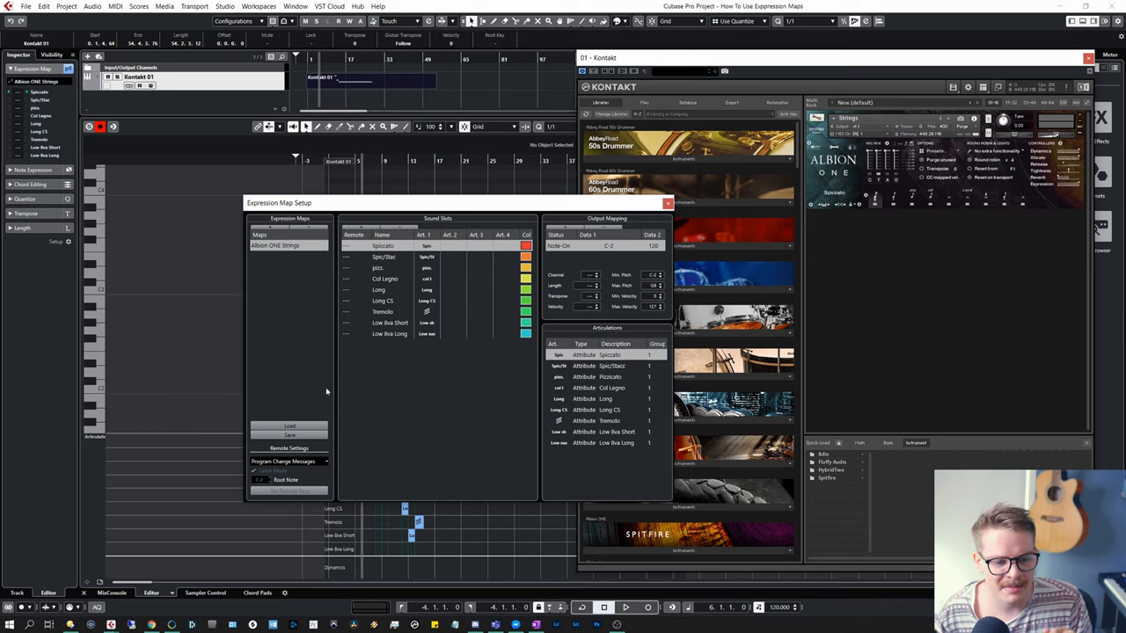
left_click(289, 460)
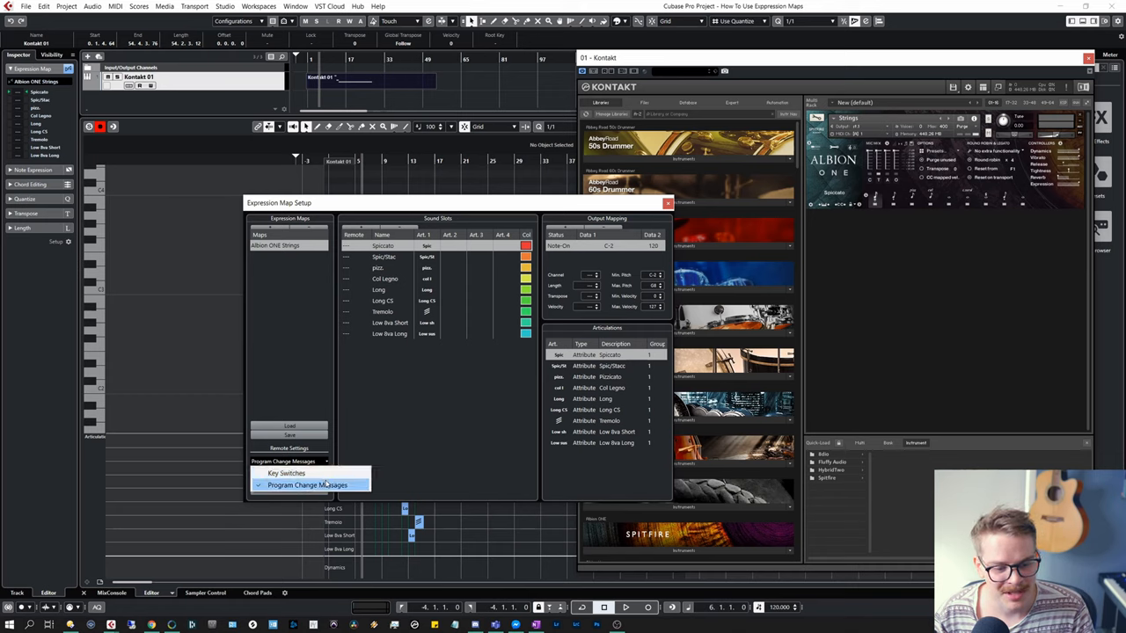
left_click(317, 486)
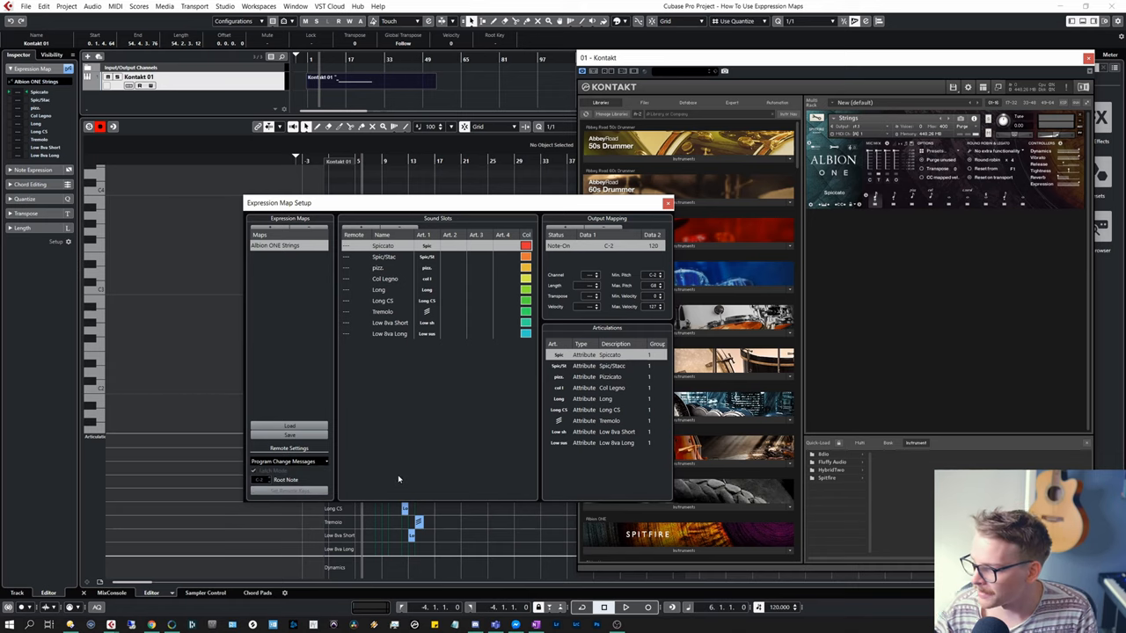